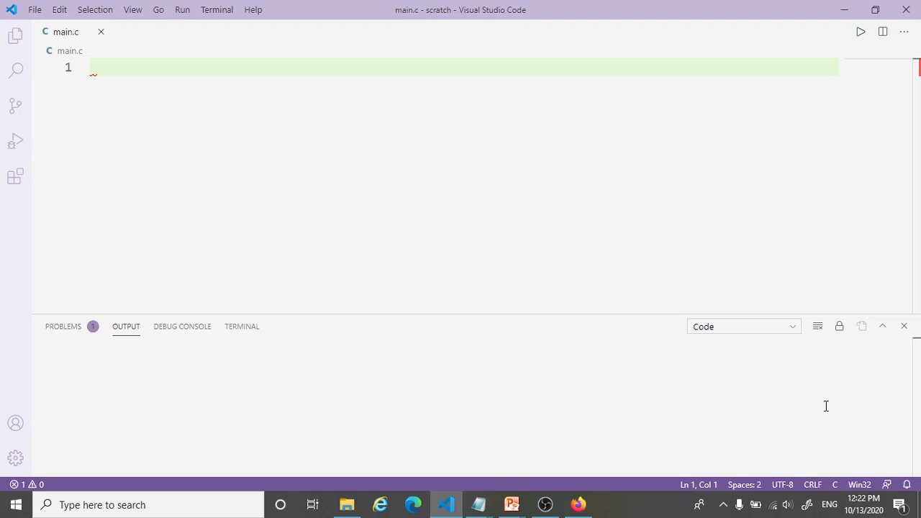
Write int main() { return 0; } in main.c.
text(int ma)
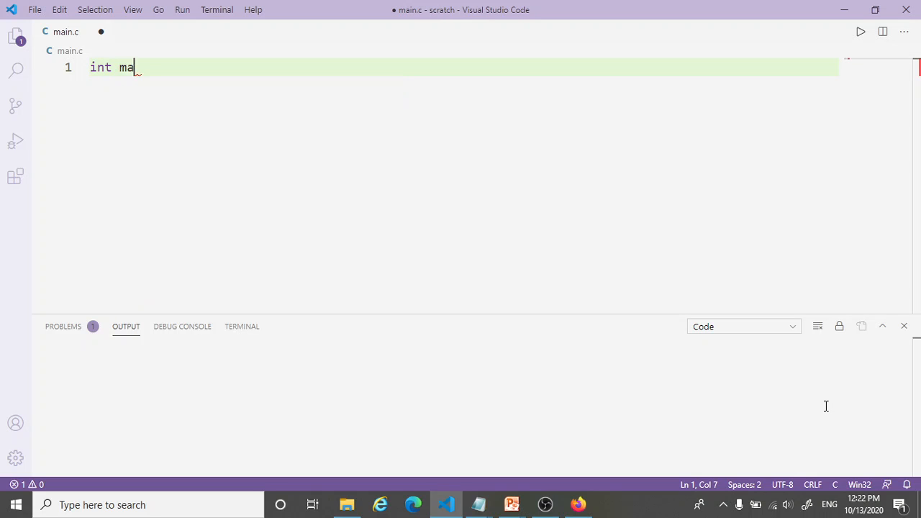
text(in)
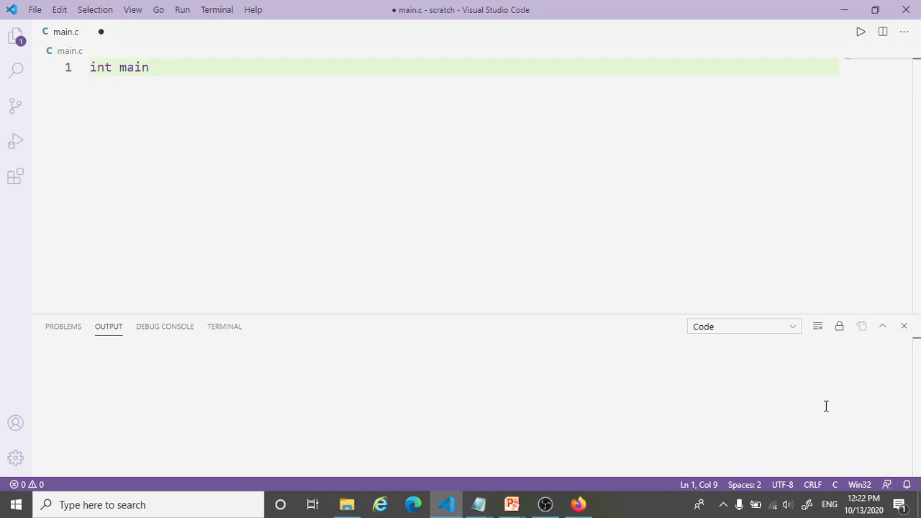
text(())
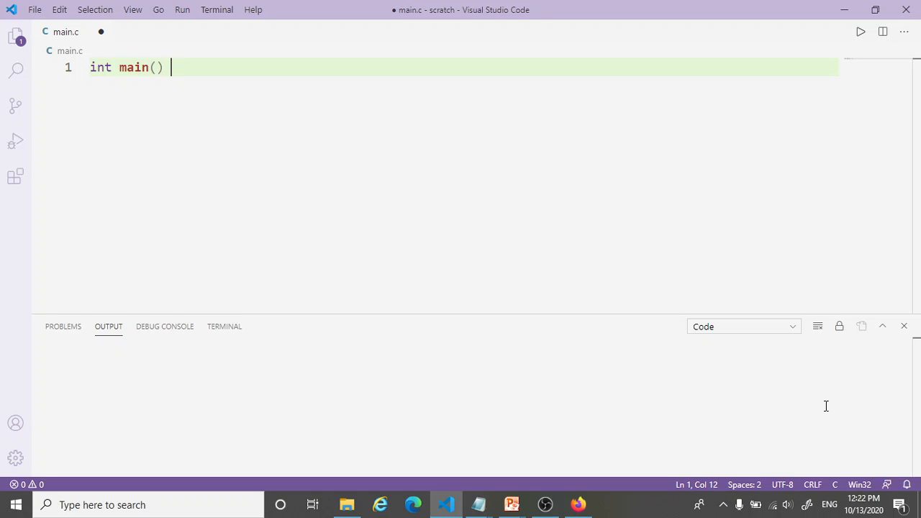
text({})
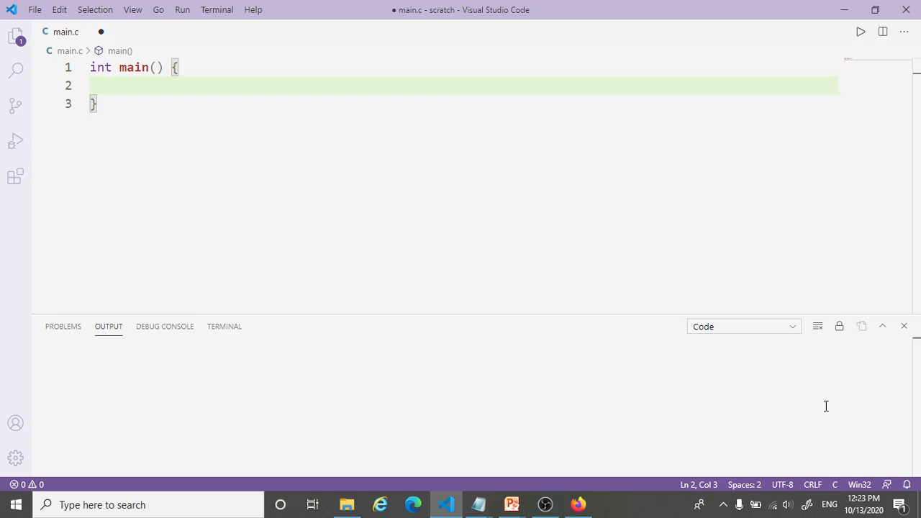
text(return)
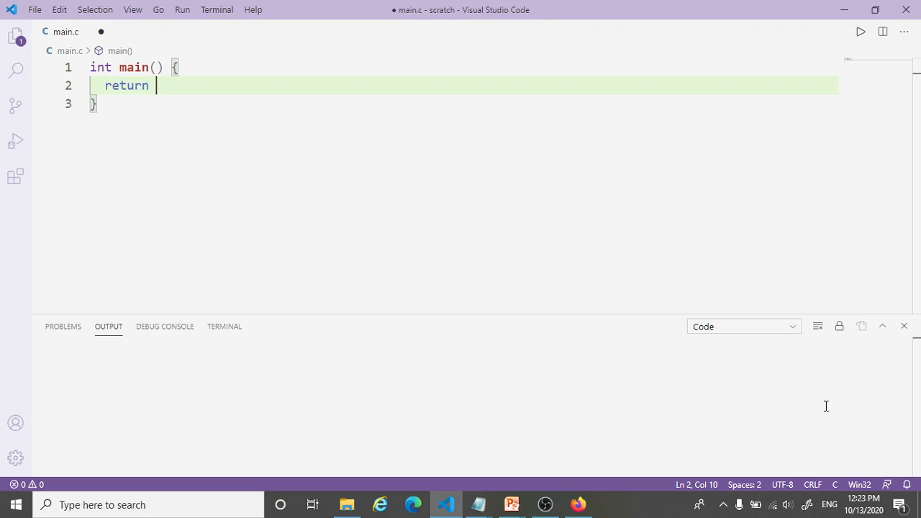
text(0)
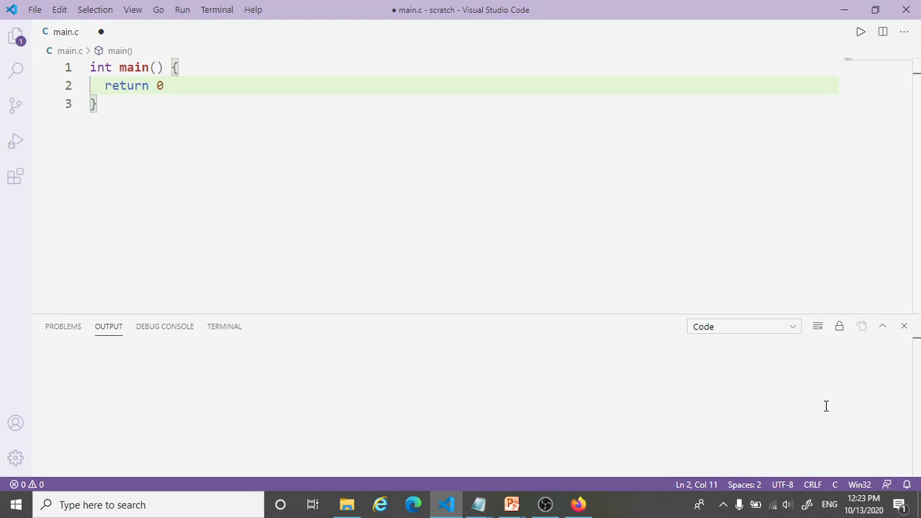
text(;)
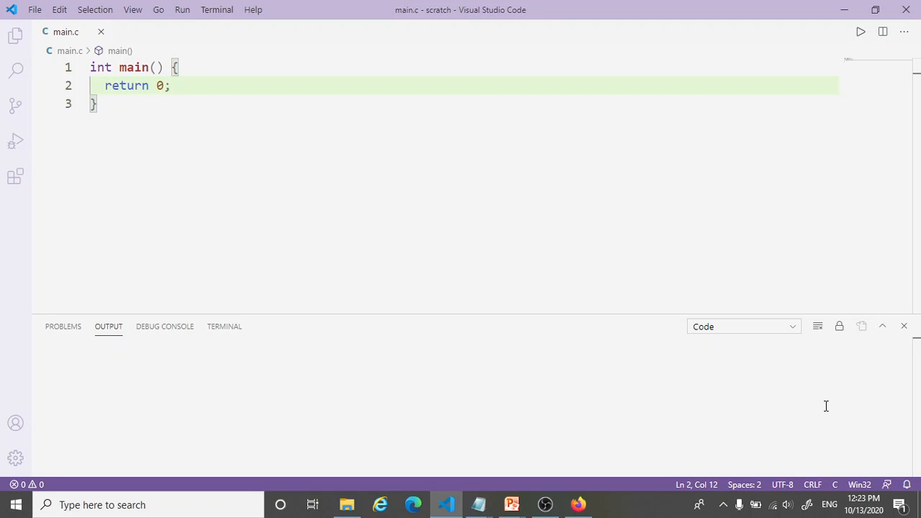
mouse_move(862, 347)
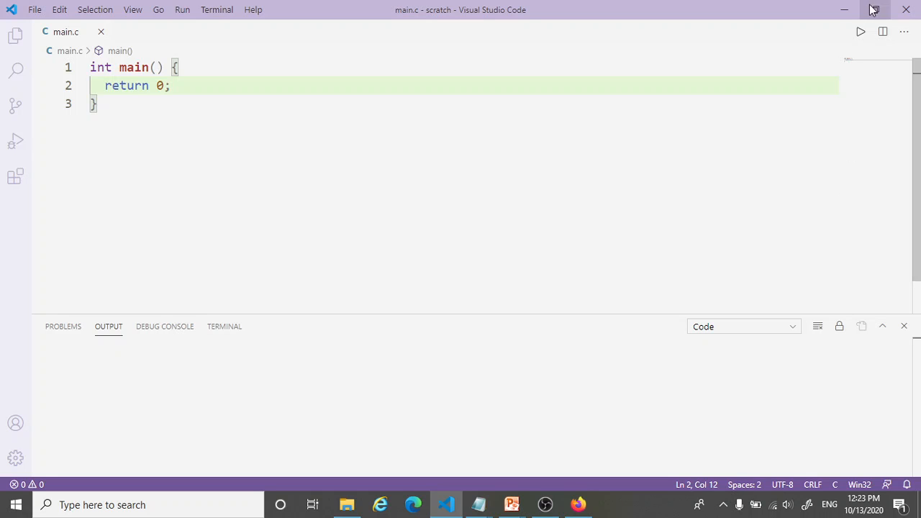
mouse_move(860, 32)
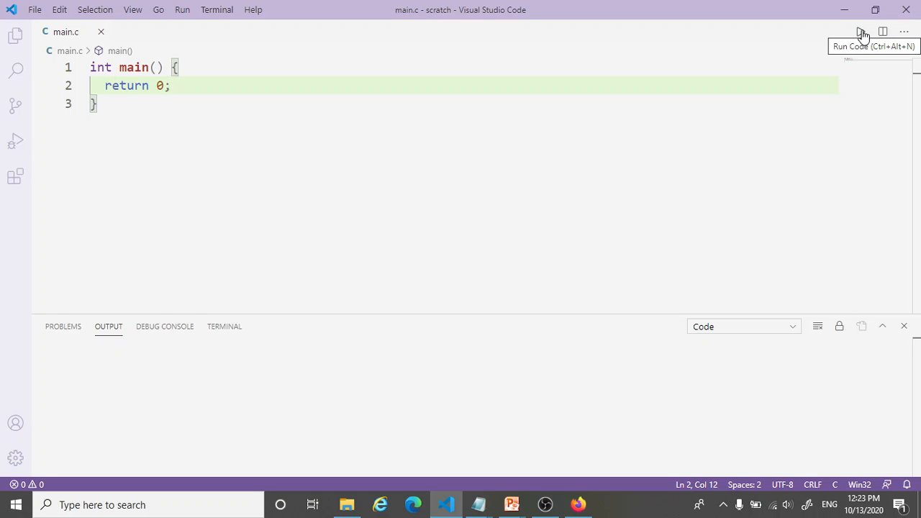
Run main.c, highlight the 'exited with code=0' message, and change return 0 to return 1.
click(861, 32)
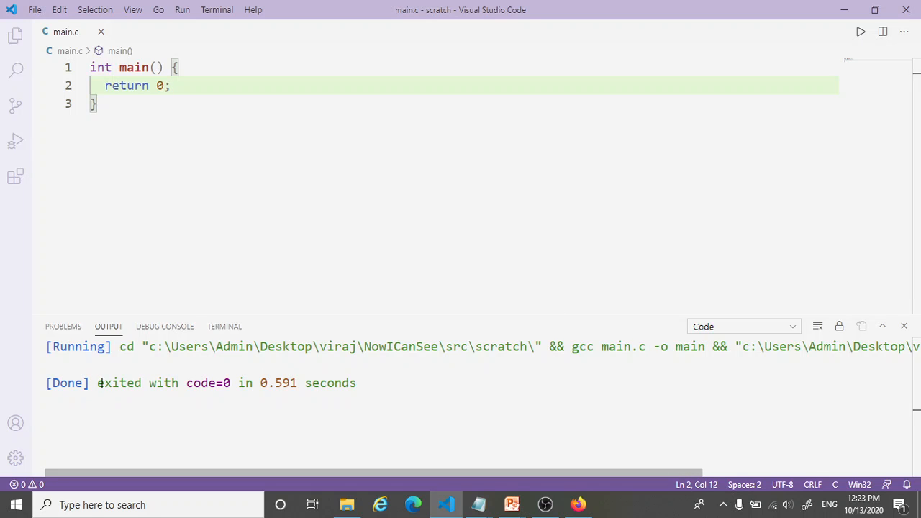
drag(97, 383, 230, 382)
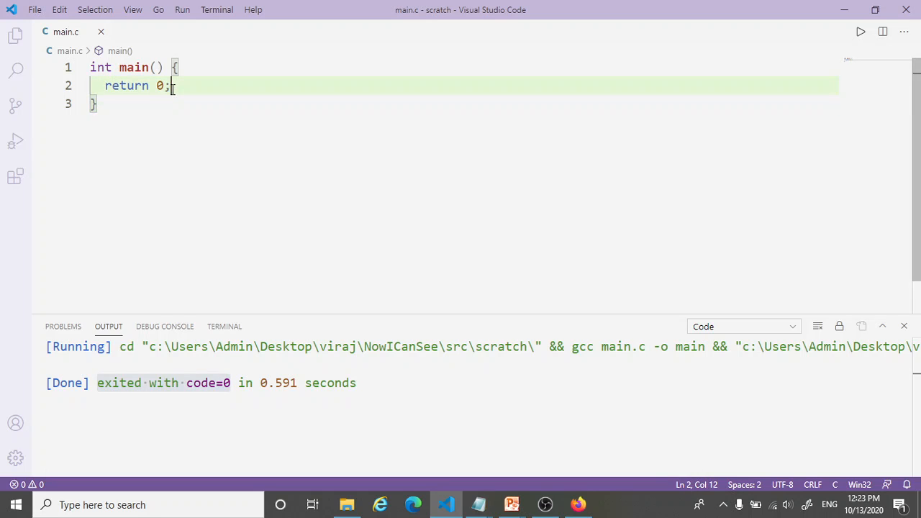
text(1)
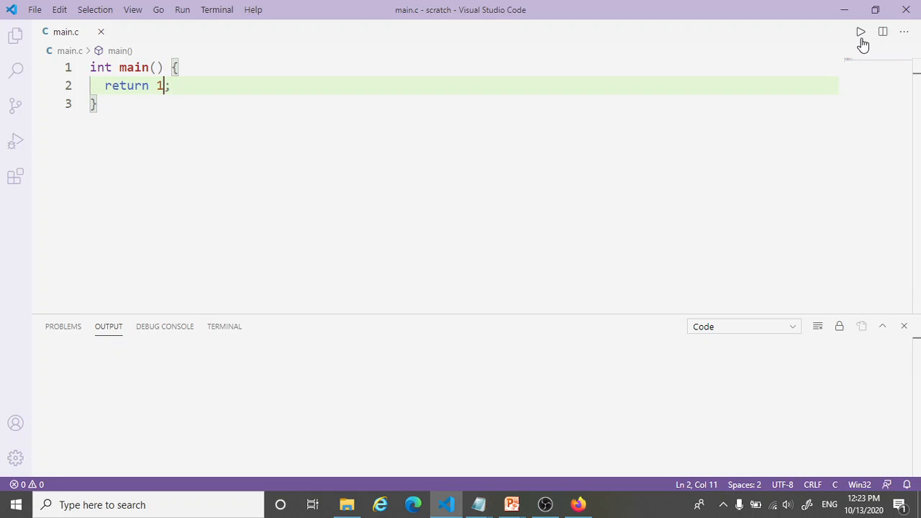
Run the return-1 version, highlight code=1, change it to return -1, and clear the output.
click(861, 32)
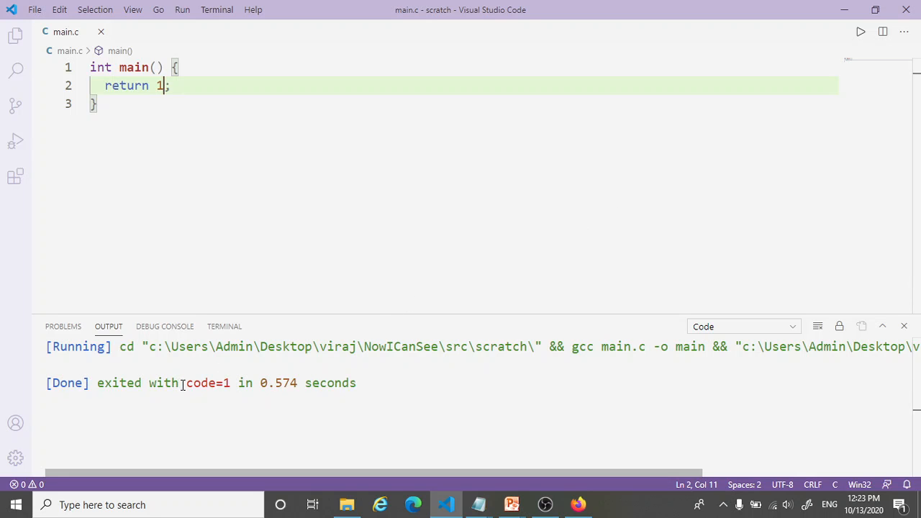
double_click(208, 383)
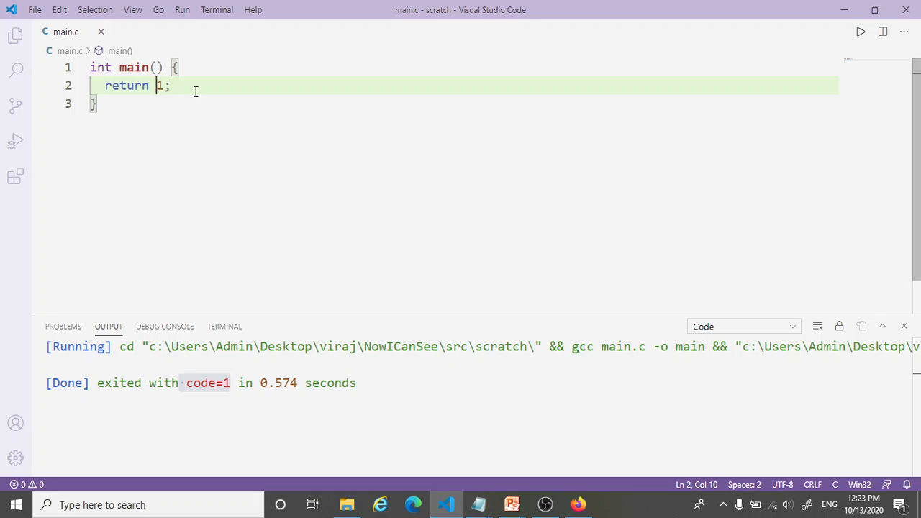
text(-)
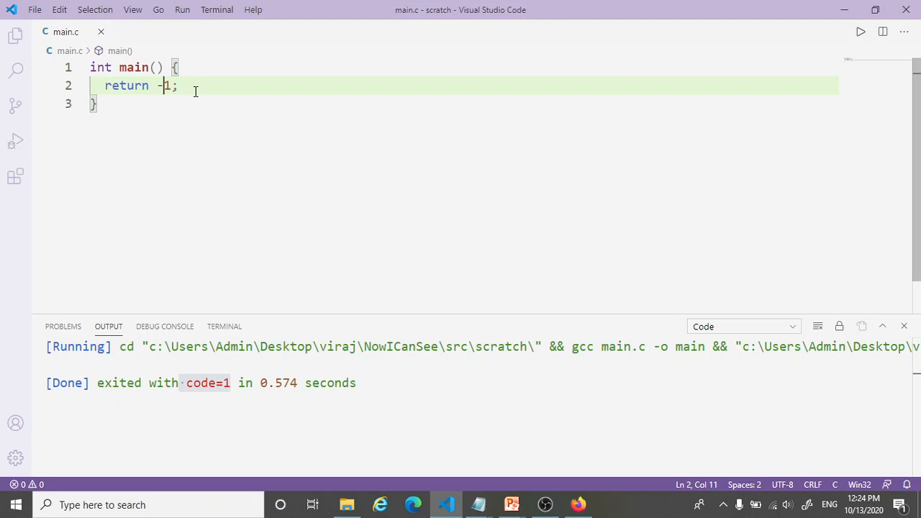
click(817, 326)
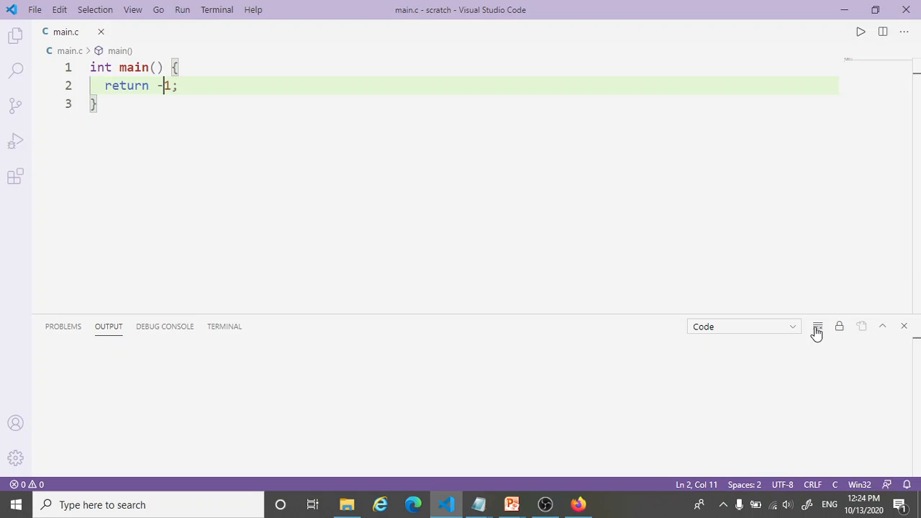
mouse_move(861, 31)
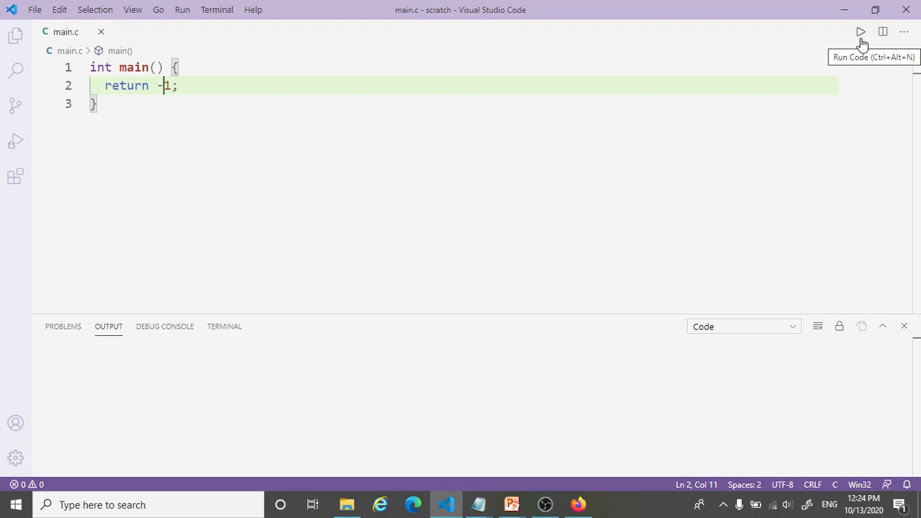
click(860, 32)
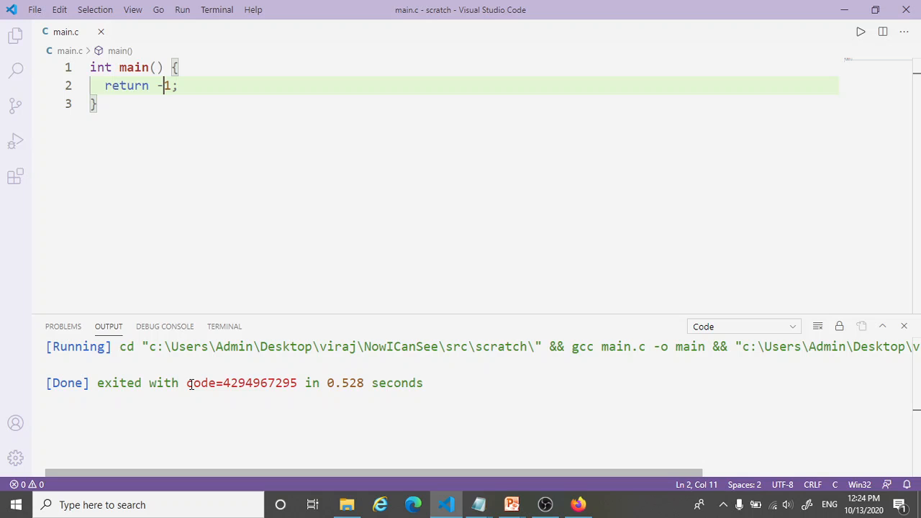
double_click(241, 383)
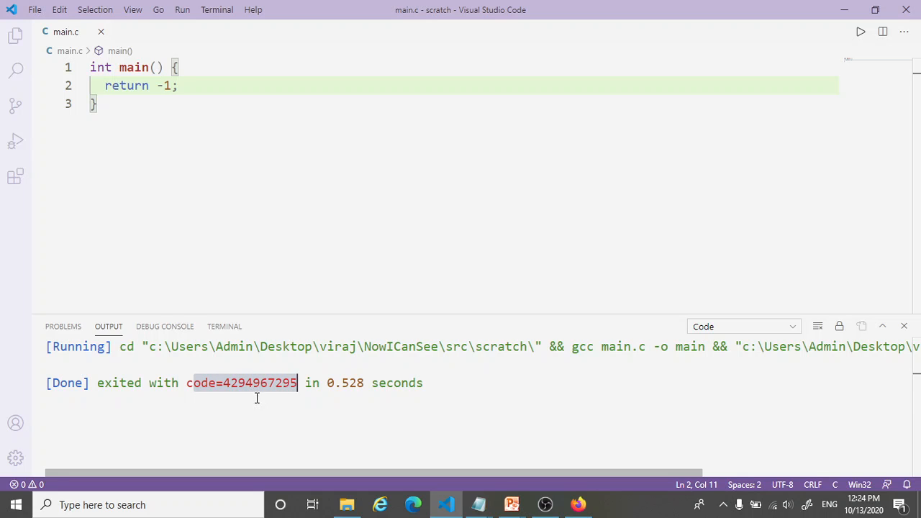
mouse_move(307, 397)
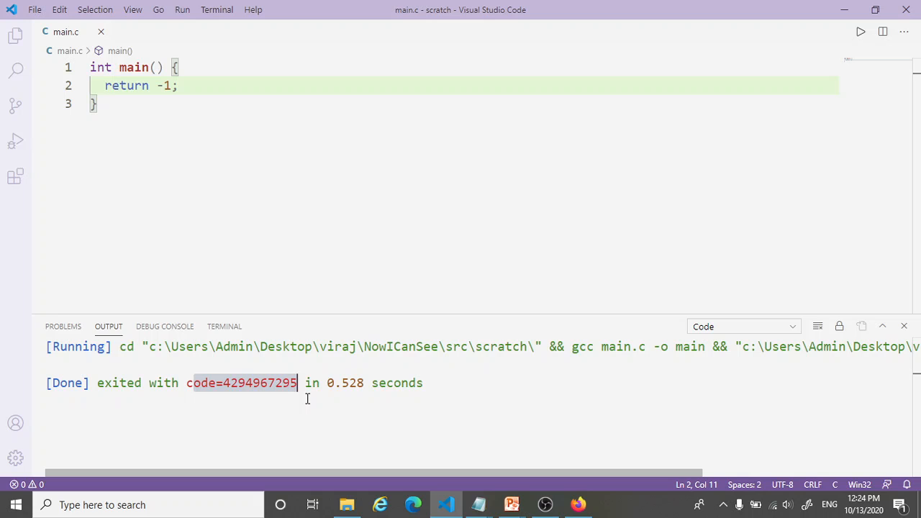
mouse_move(402, 298)
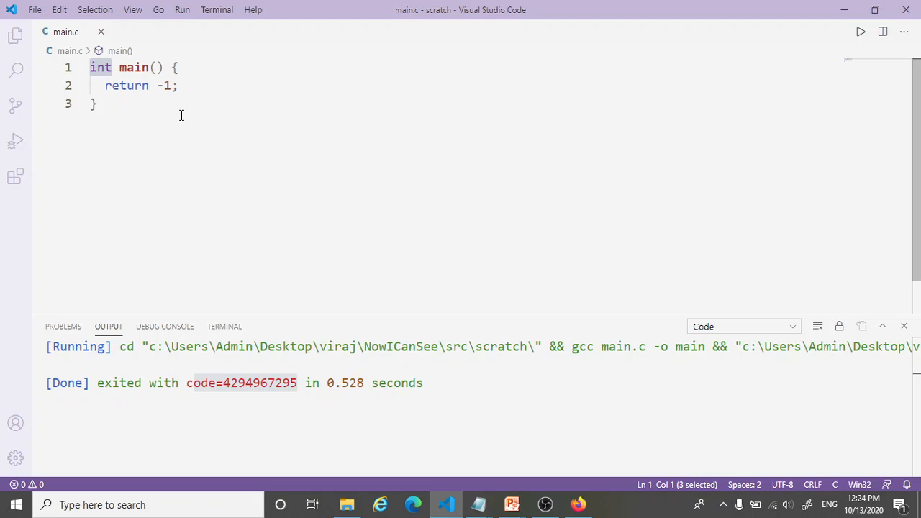
click(178, 85)
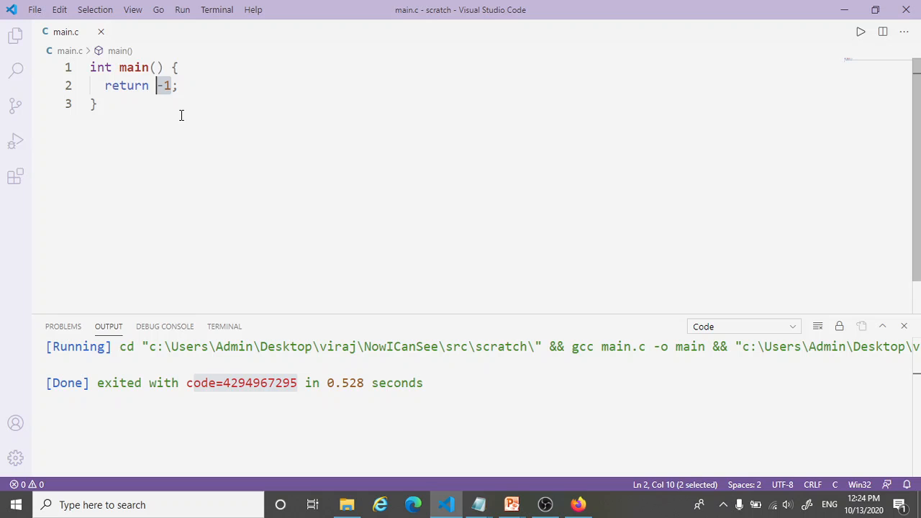
text(0)
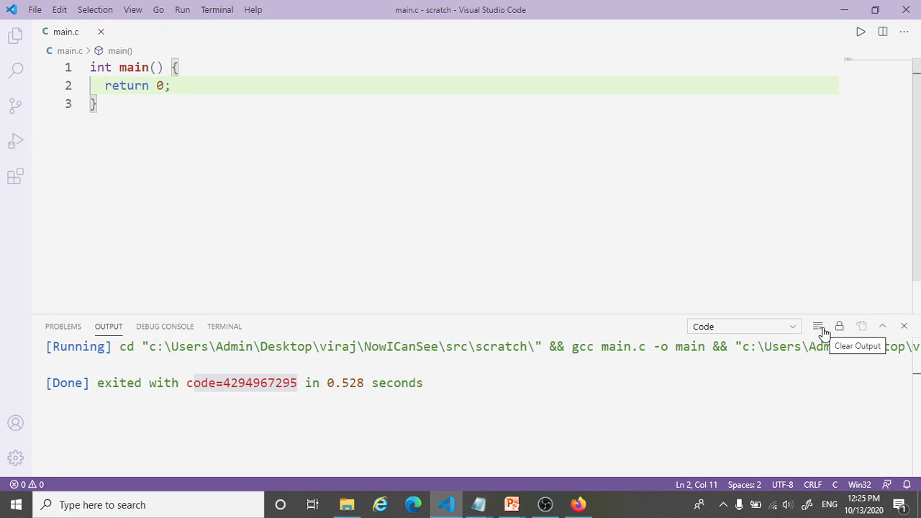
Clear the output and add a helper int f(int x) returning x + 1 above main.
click(818, 326)
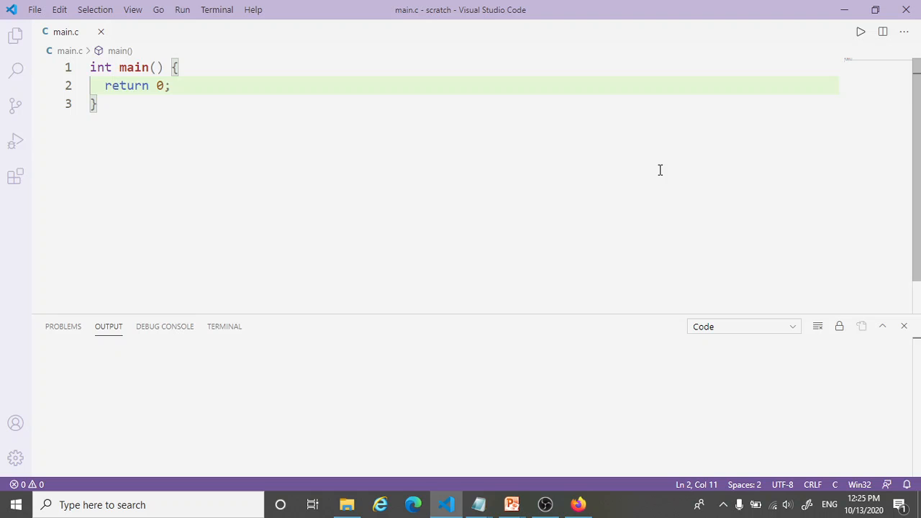
key(Enter)
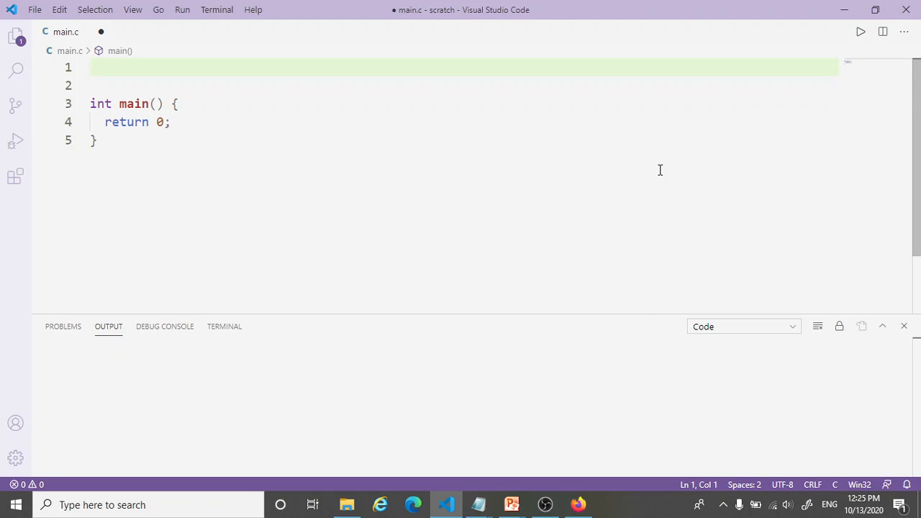
text(int f()
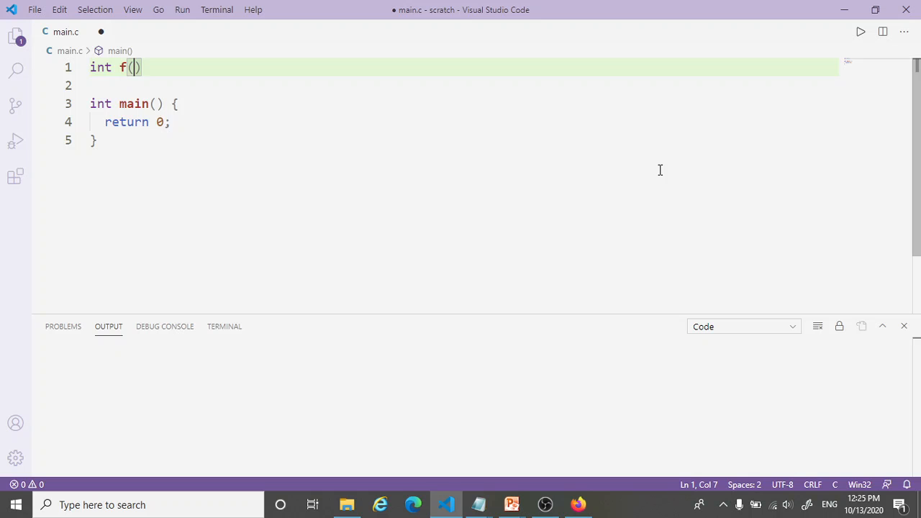
text(int x)
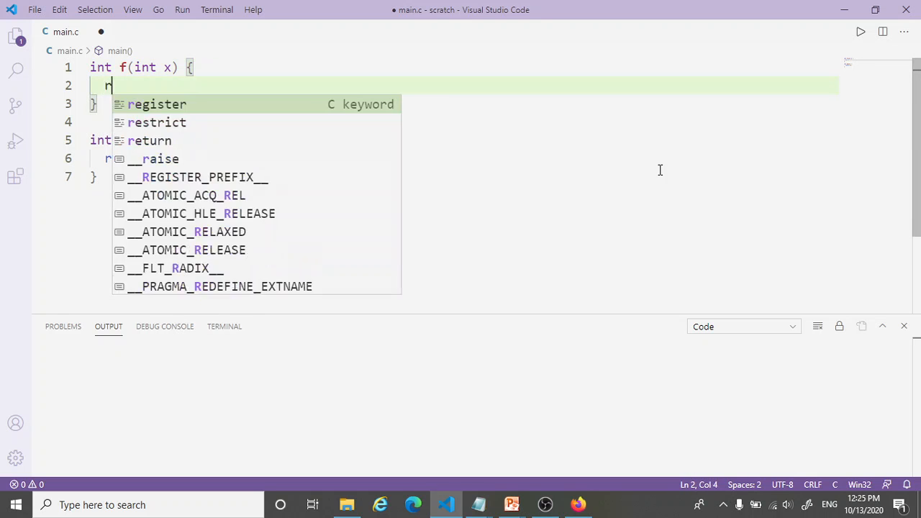
text(eturn)
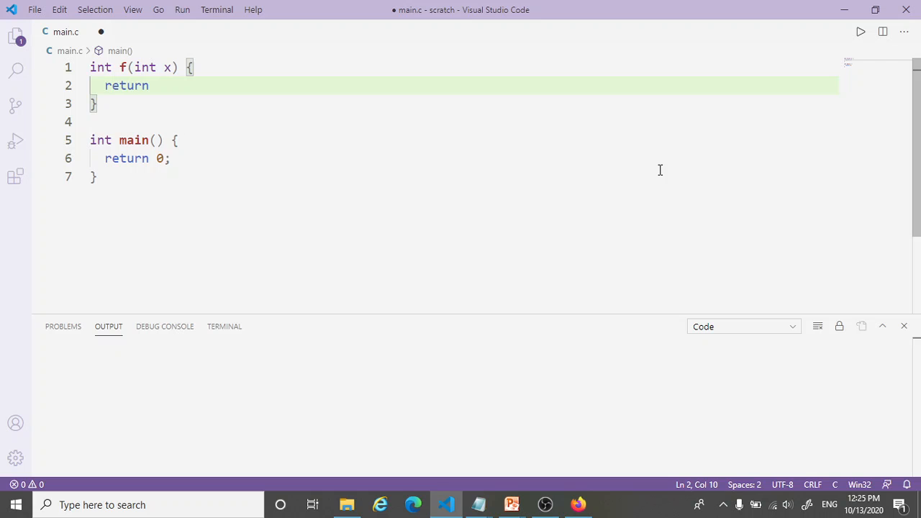
text(x + 1;)
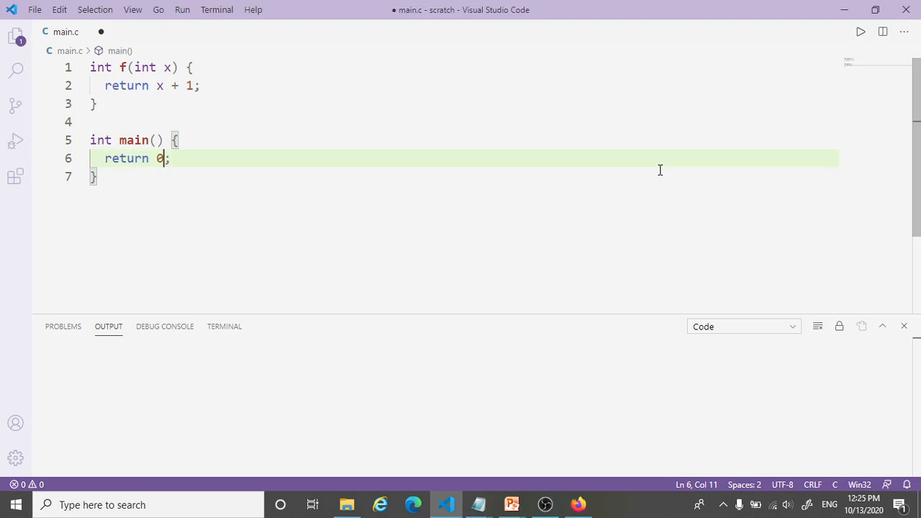
Make main return f(0) and save main.c.
double_click(158, 158)
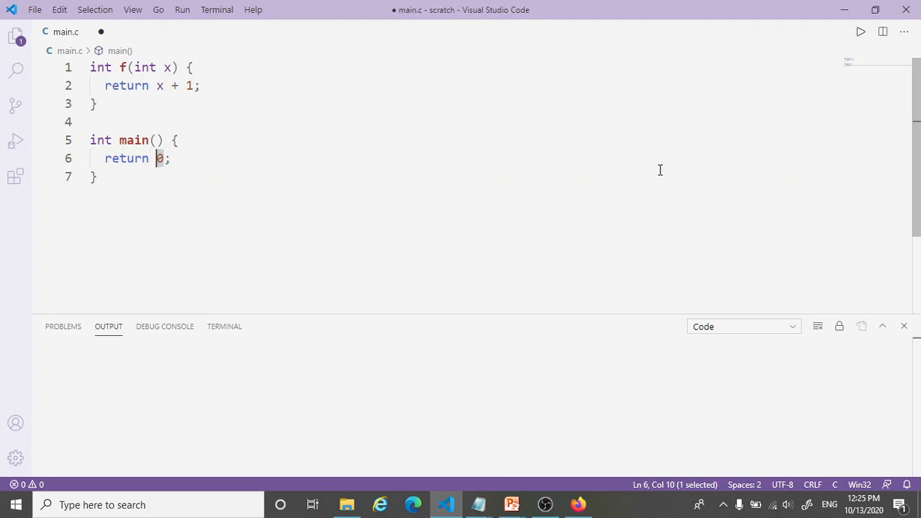
text(f(0)
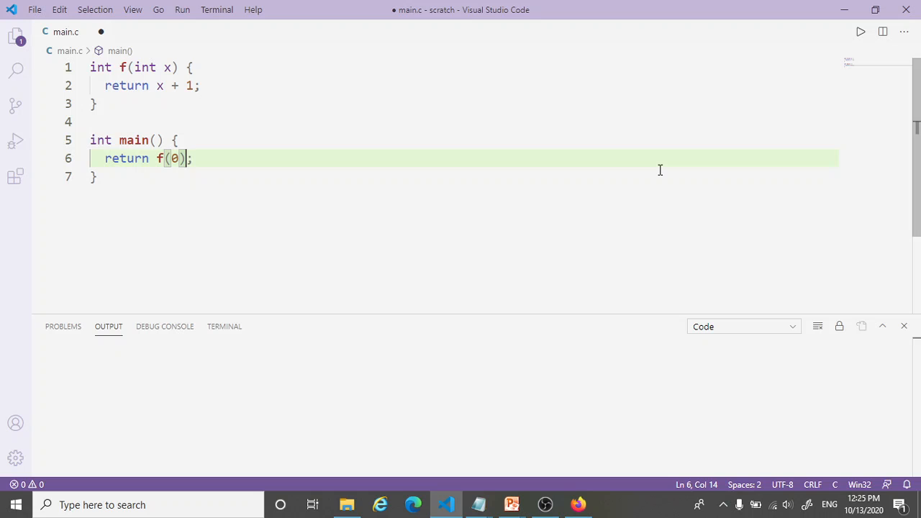
key(ctrl+s)
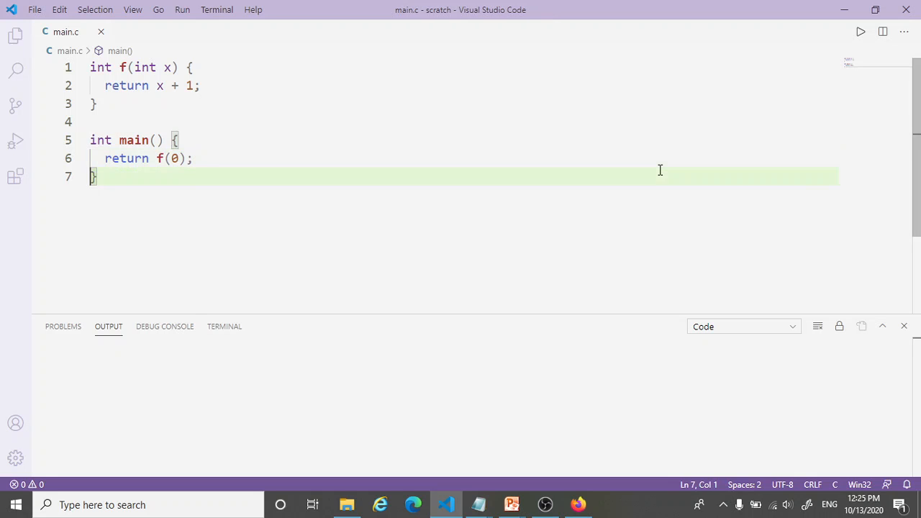
mouse_move(812, 272)
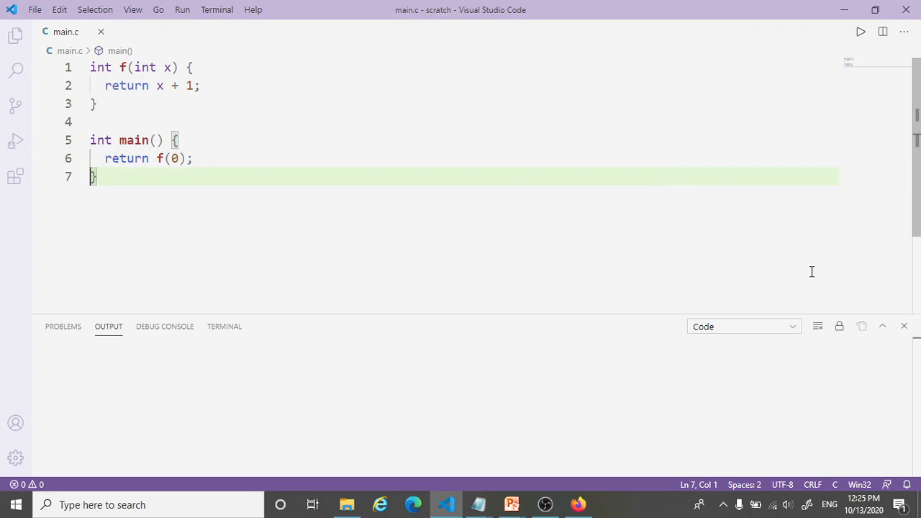
mouse_move(860, 32)
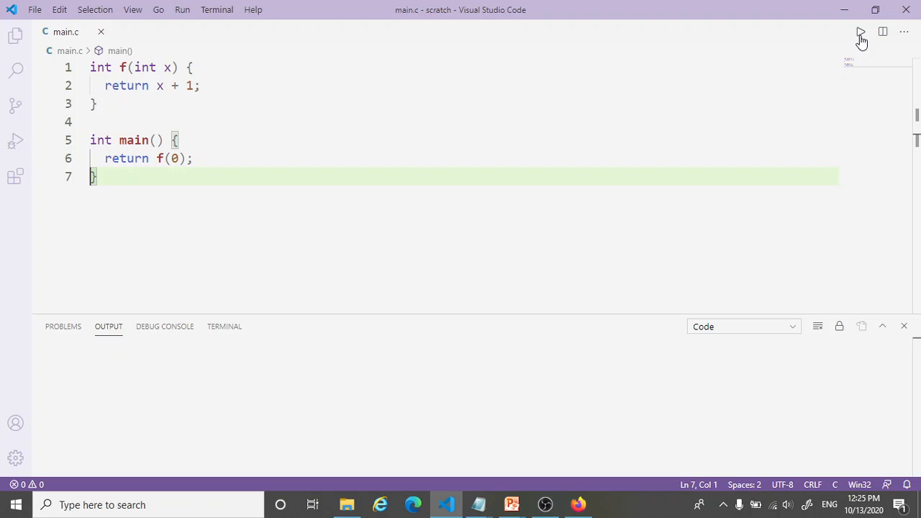
Run the f(0) version and mark the reported exit code 1 in Output.
click(861, 32)
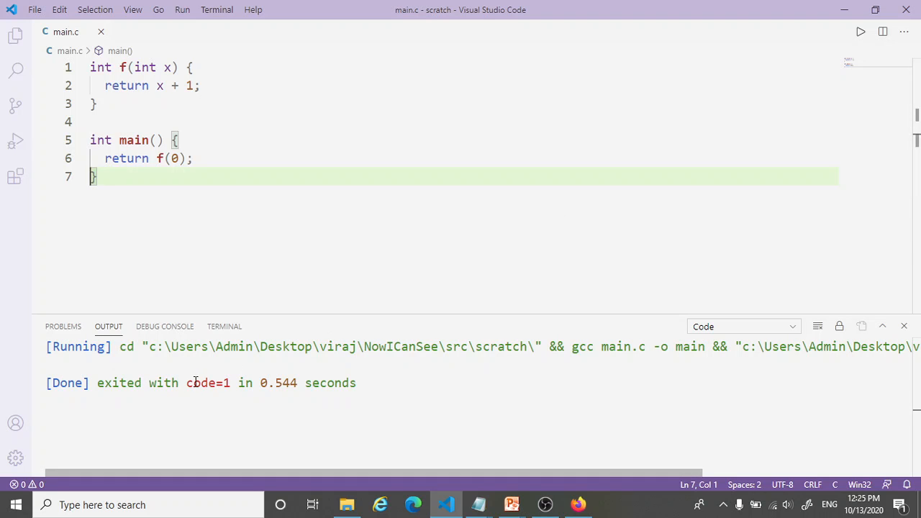
double_click(208, 383)
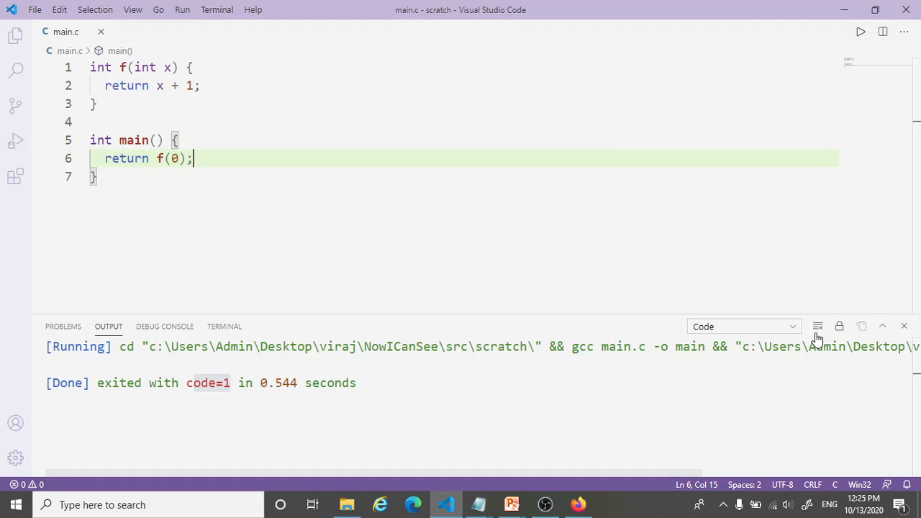
mouse_move(818, 326)
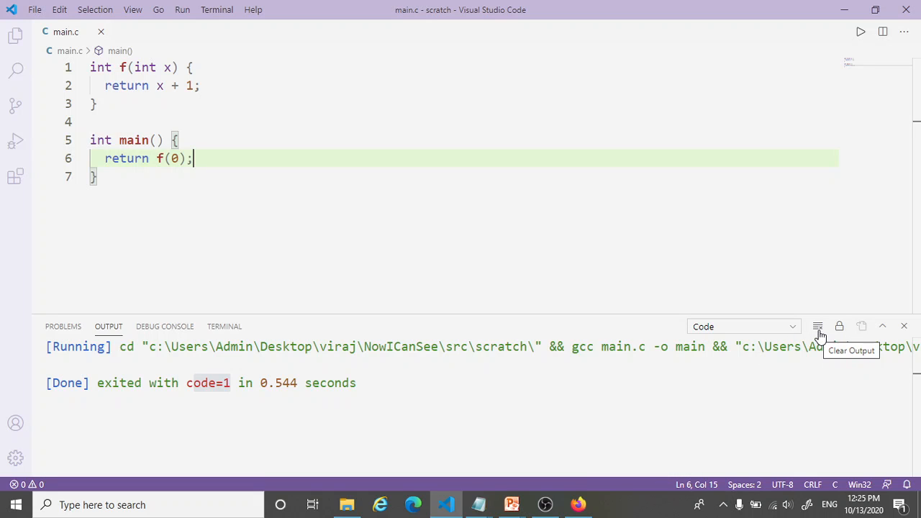
Clear the output, reset main to return 0, and add #include <stdio.h> above main.
click(818, 326)
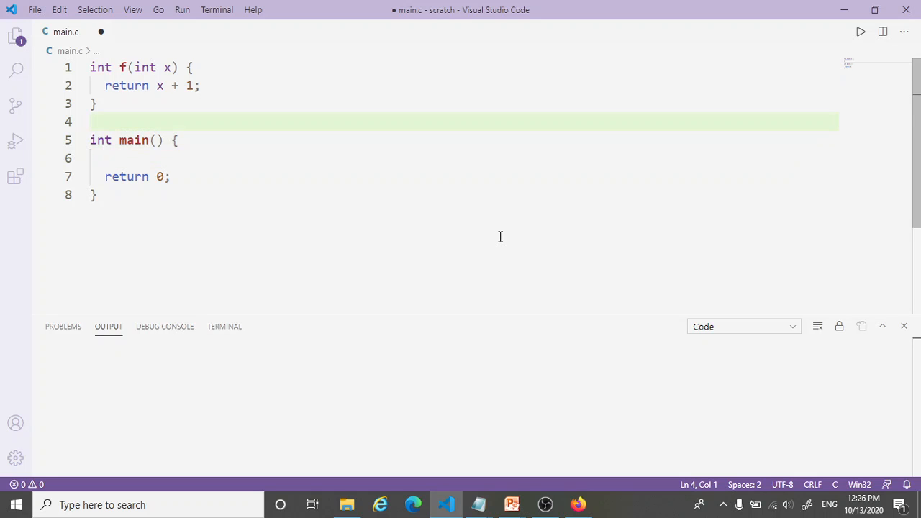
text(#)
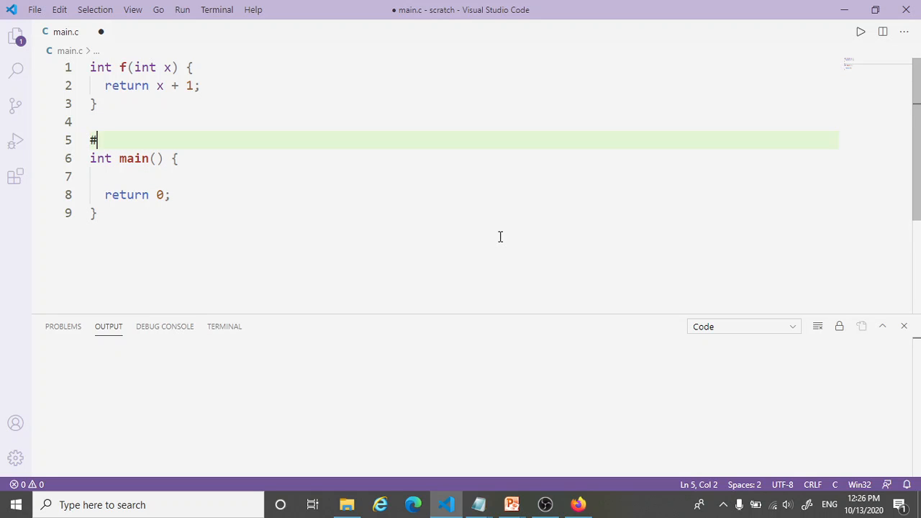
text(include)
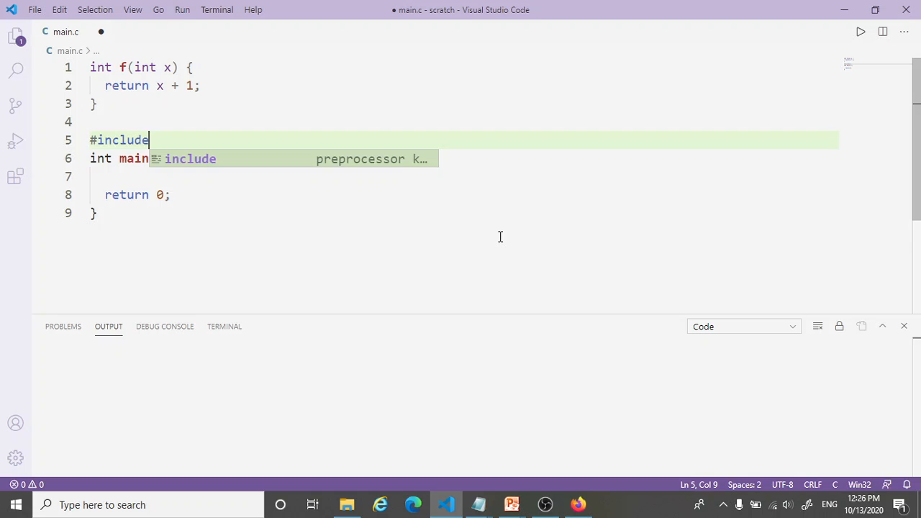
text(<s)
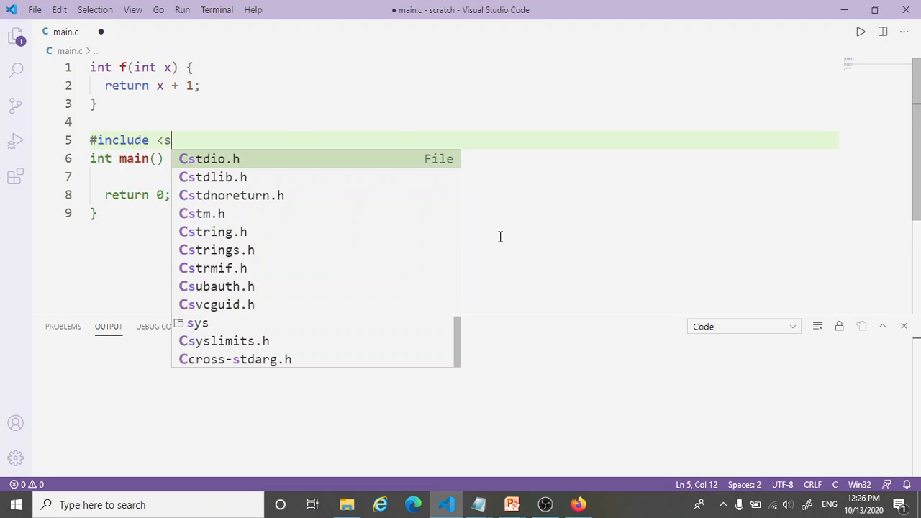
text(tdio.)
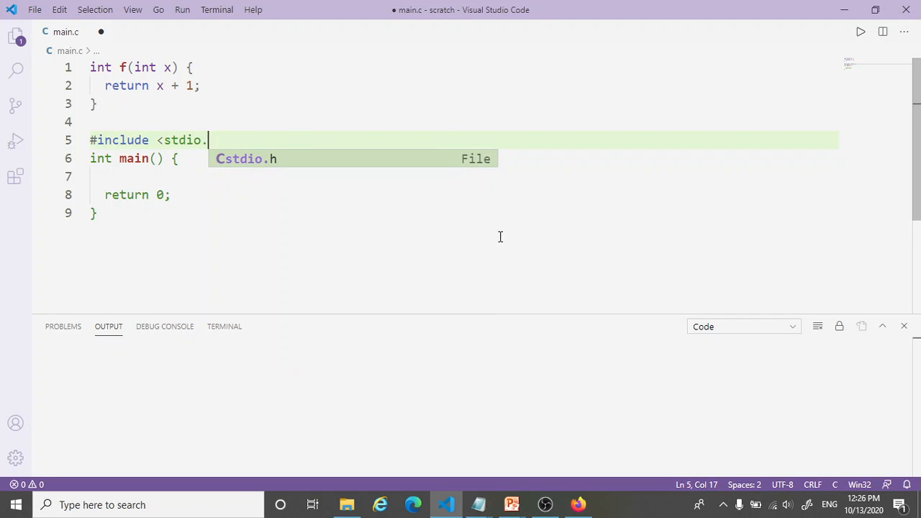
text(h)
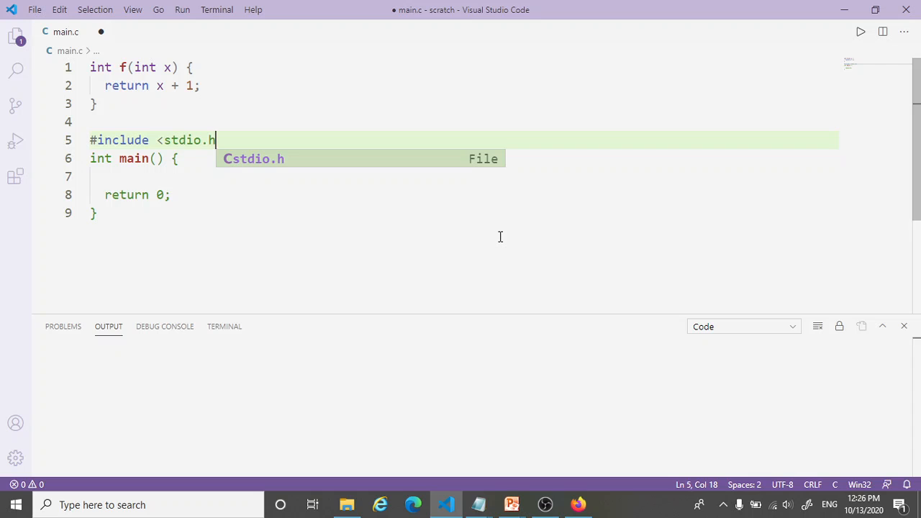
text(>)
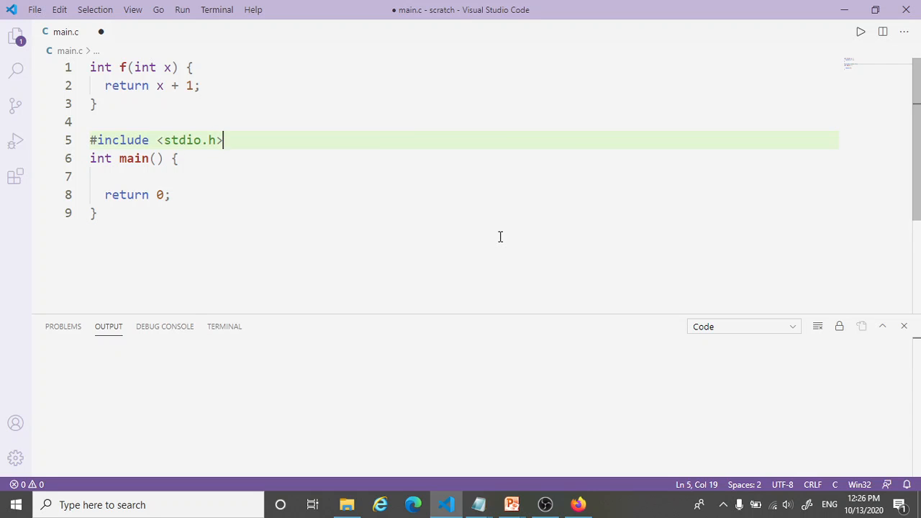
key(ctrl+s)
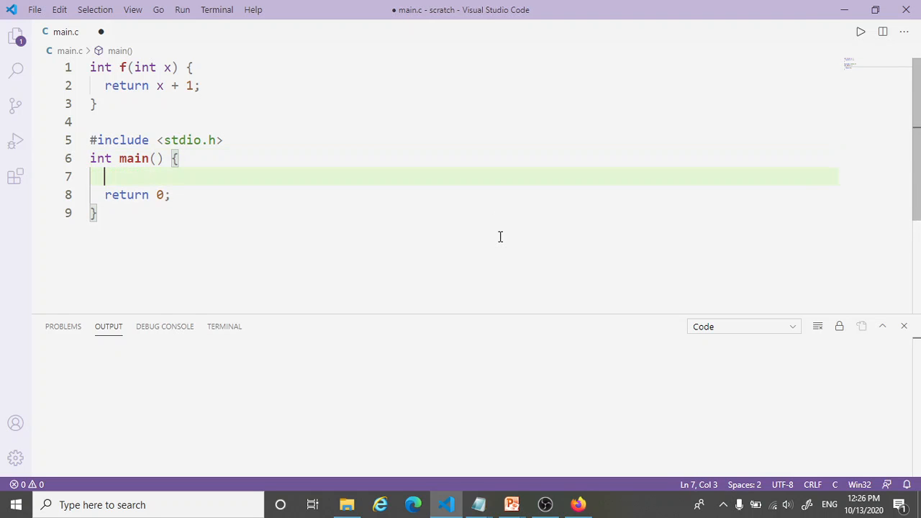
Add a printf("%d", f(0)) call inside main before return 0.
text(printf()
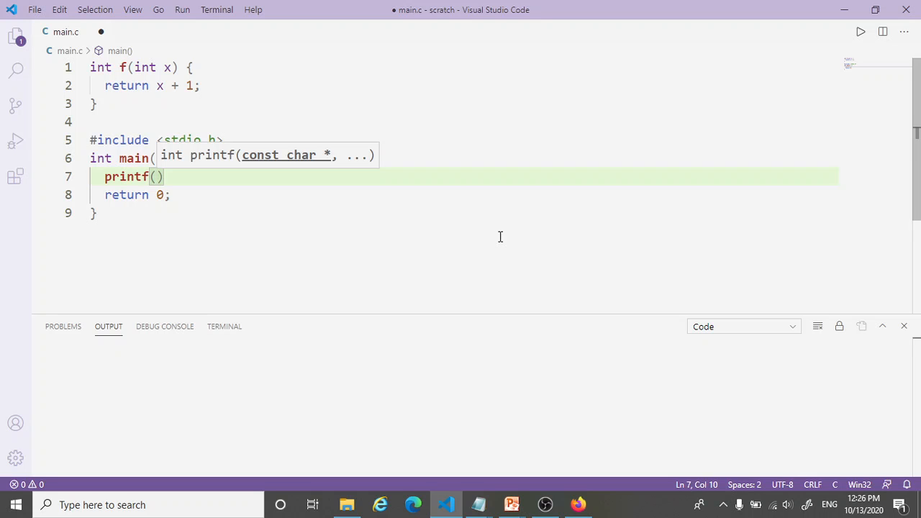
text(f(0))
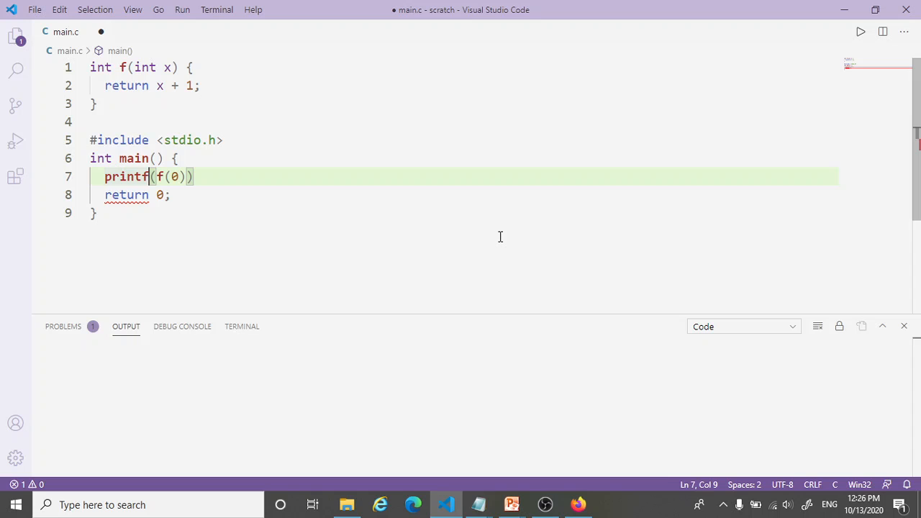
key(Right)
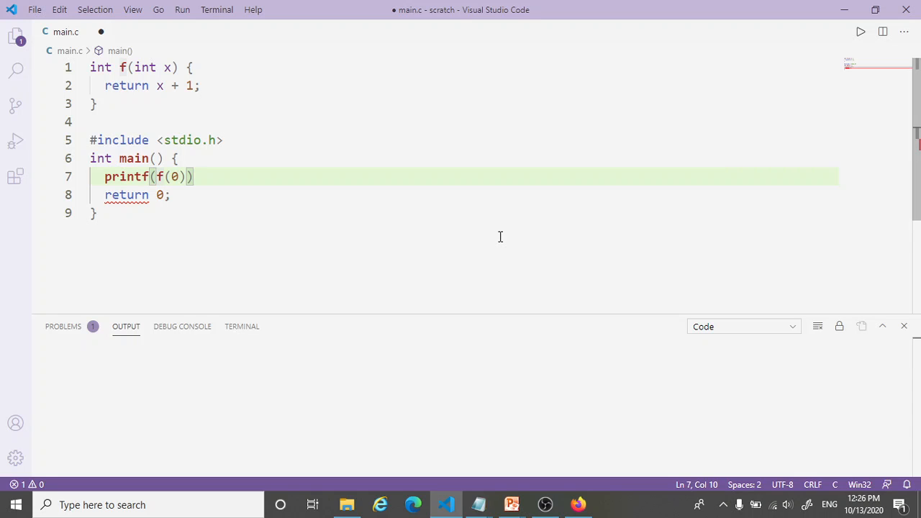
text(")
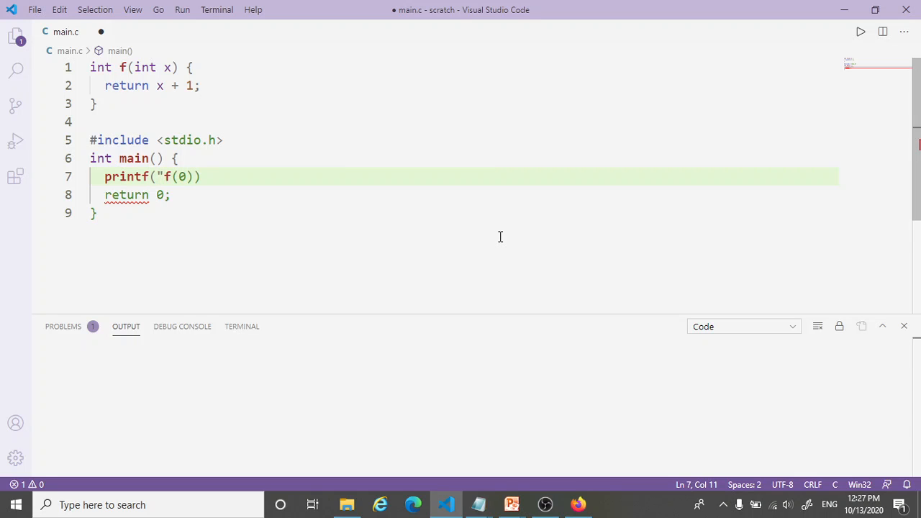
text(%)
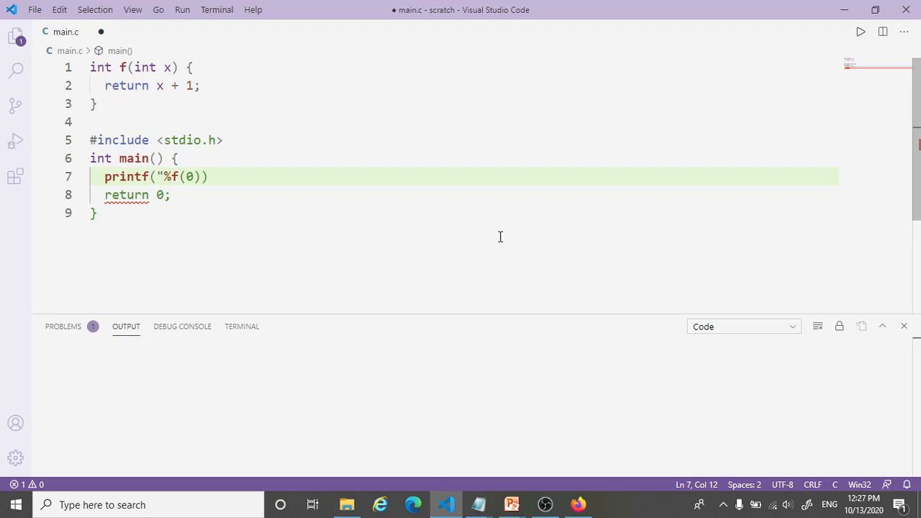
text(d)
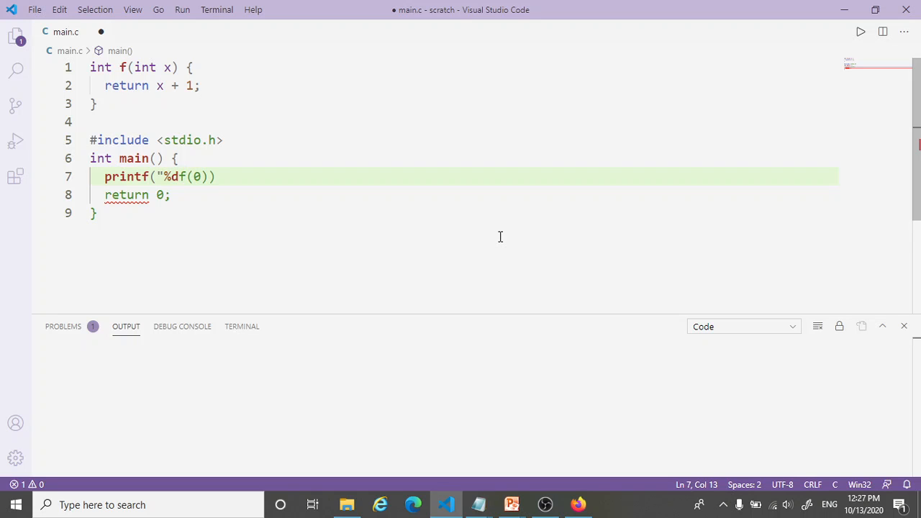
text(")
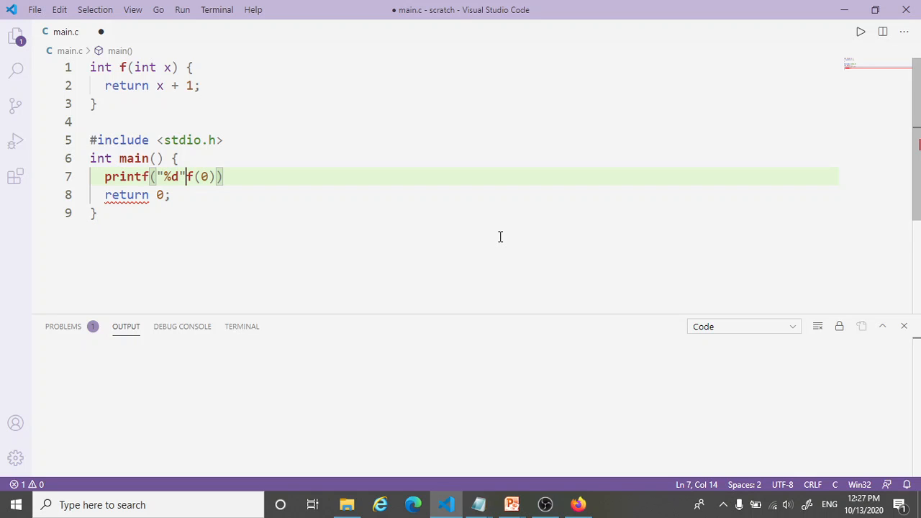
text(,)
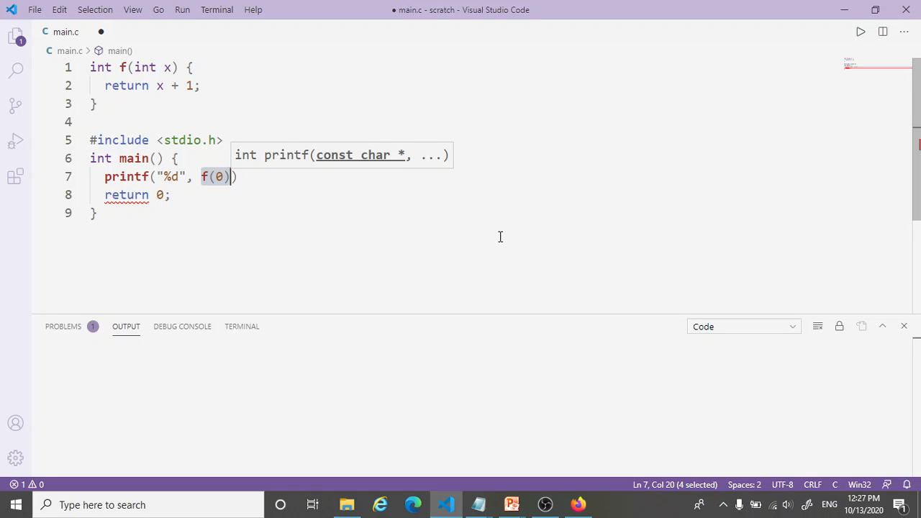
mouse_move(491, 238)
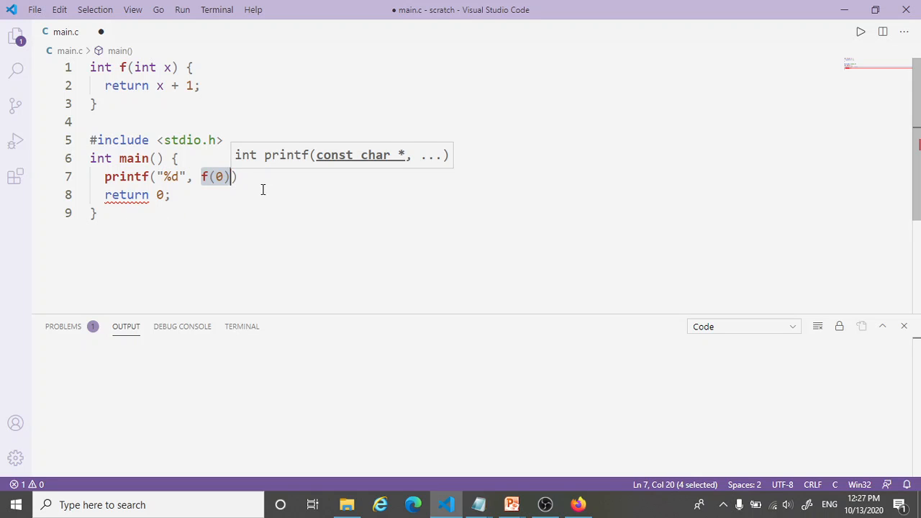
mouse_move(267, 177)
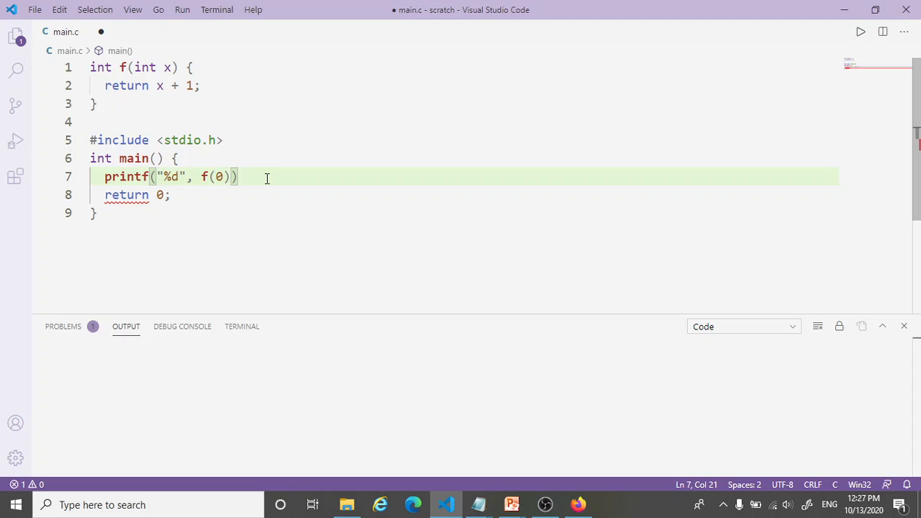
End the printf line with a semicolon, save, and run it, printing 1 with exit code 0.
text(;)
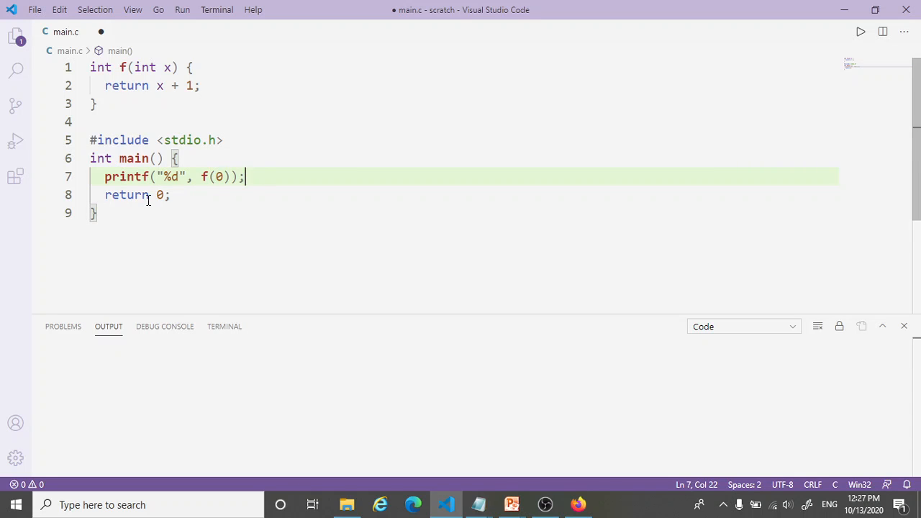
mouse_move(291, 204)
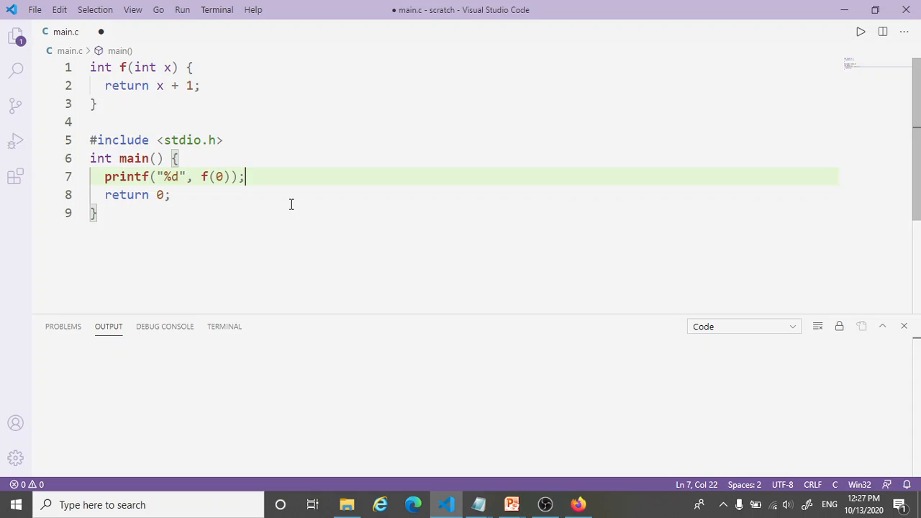
key(ctrl+s)
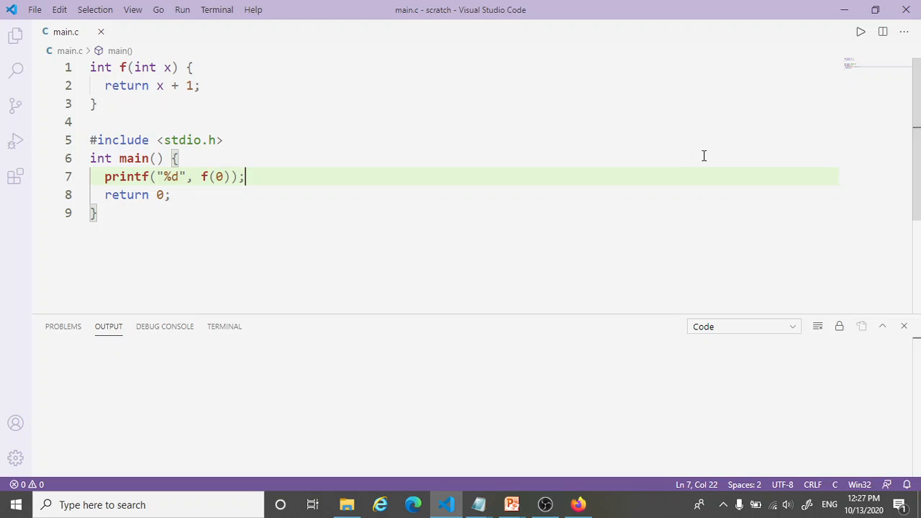
click(859, 32)
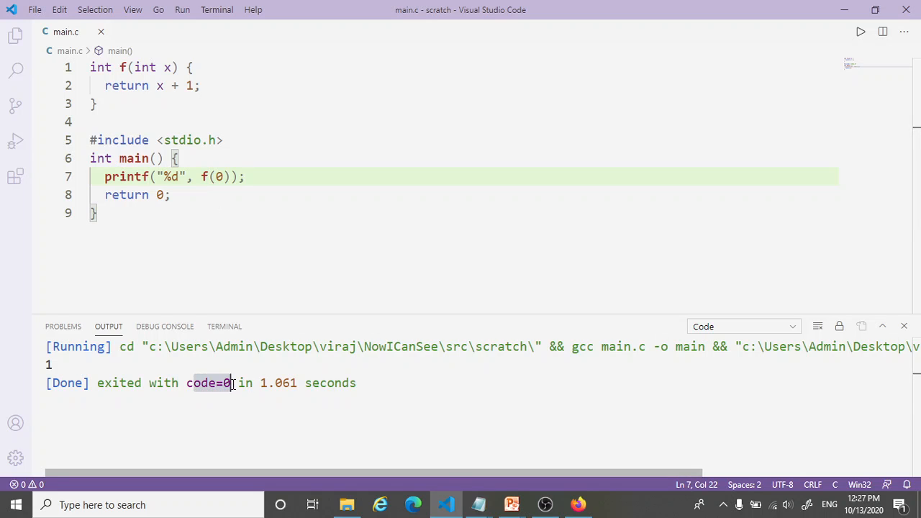
click(156, 194)
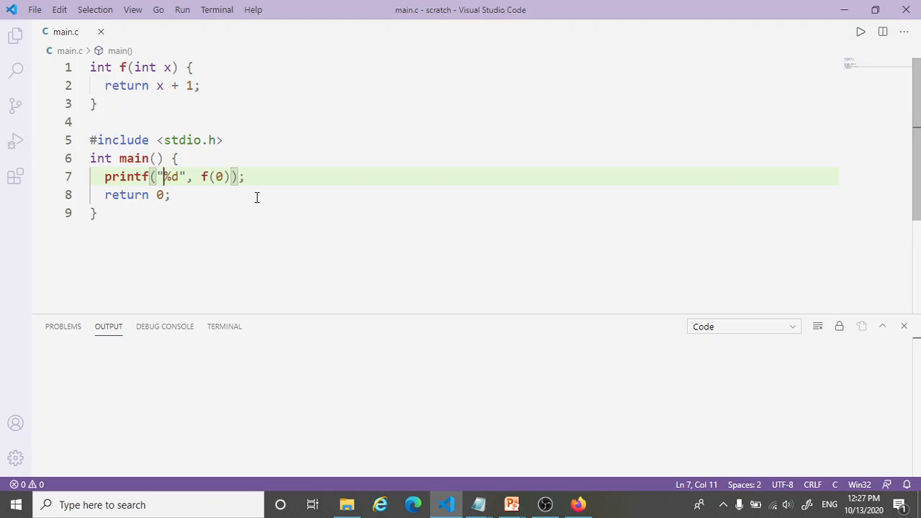
Change the format string to "Answer: %d\n" and run, printing 'Answer: 1' with exit code 0.
text(Answer:)
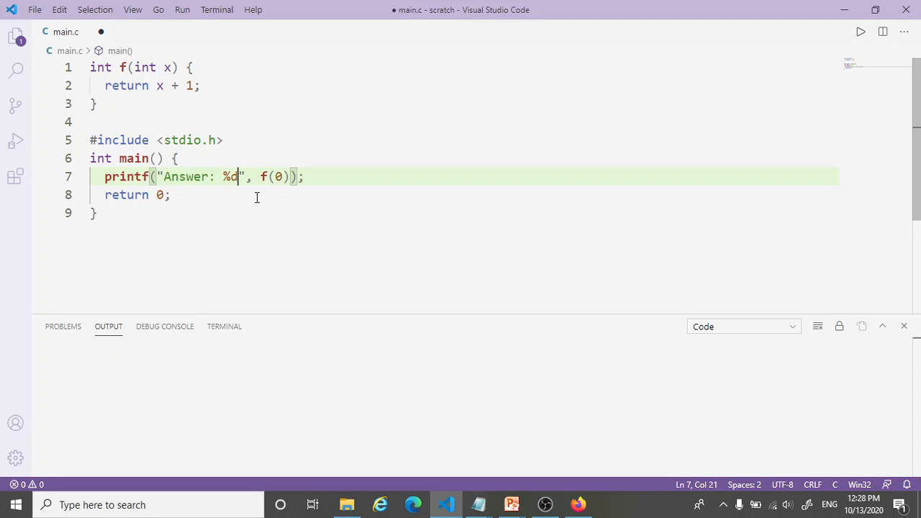
text(\)
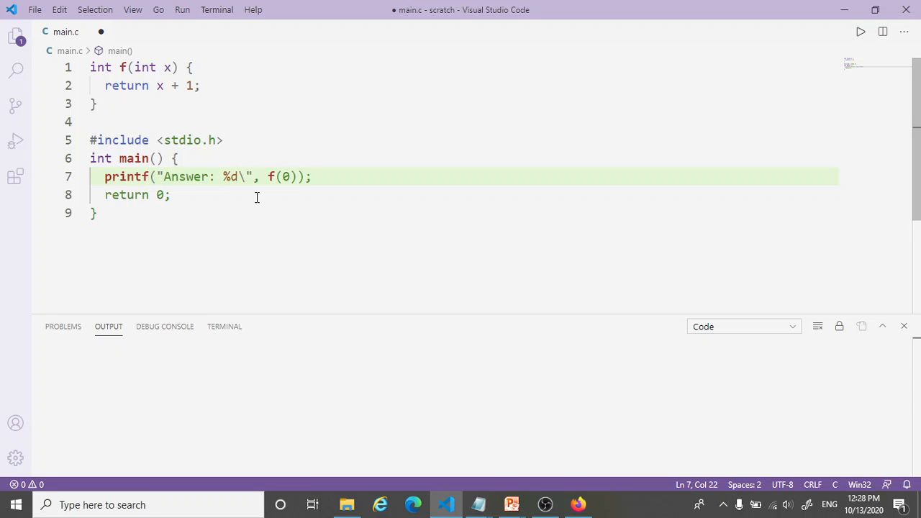
text(n)
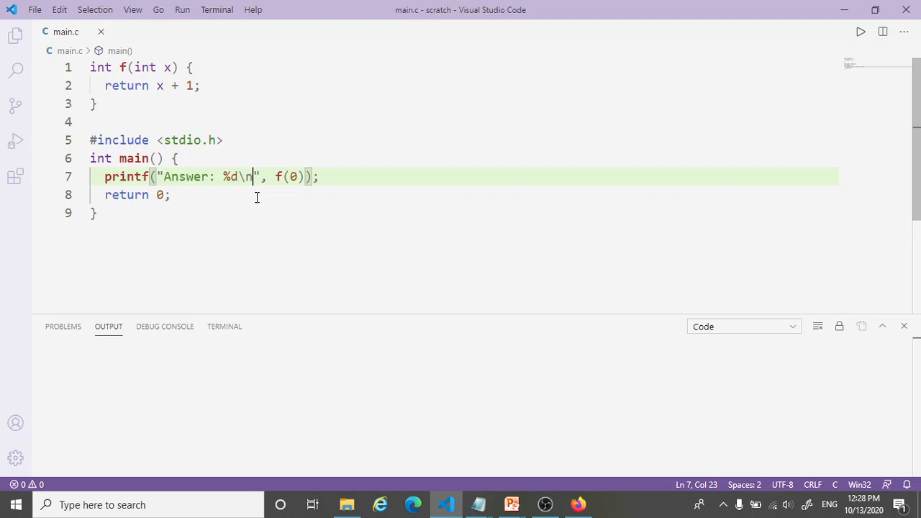
mouse_move(663, 61)
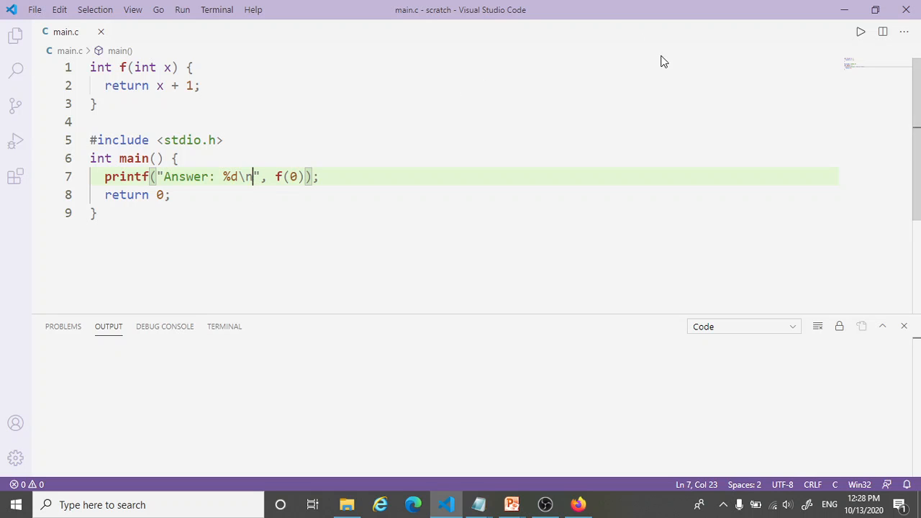
mouse_move(860, 32)
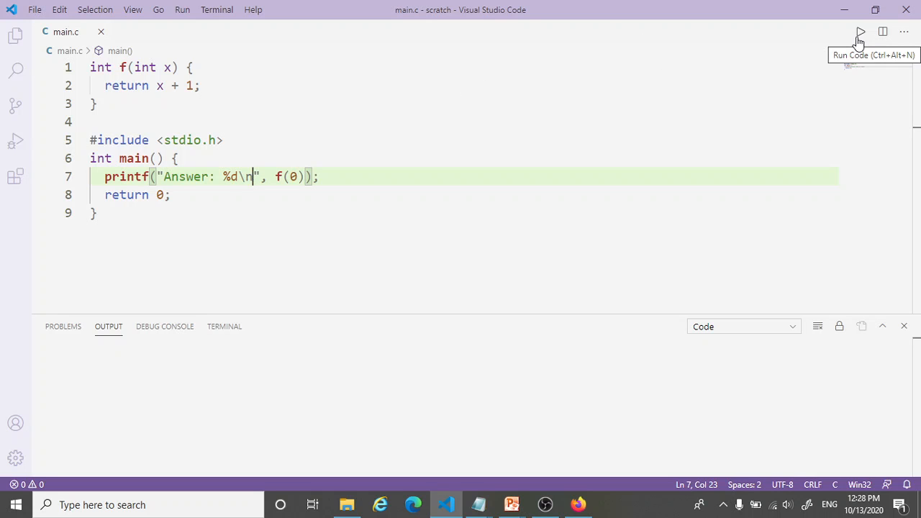
click(860, 32)
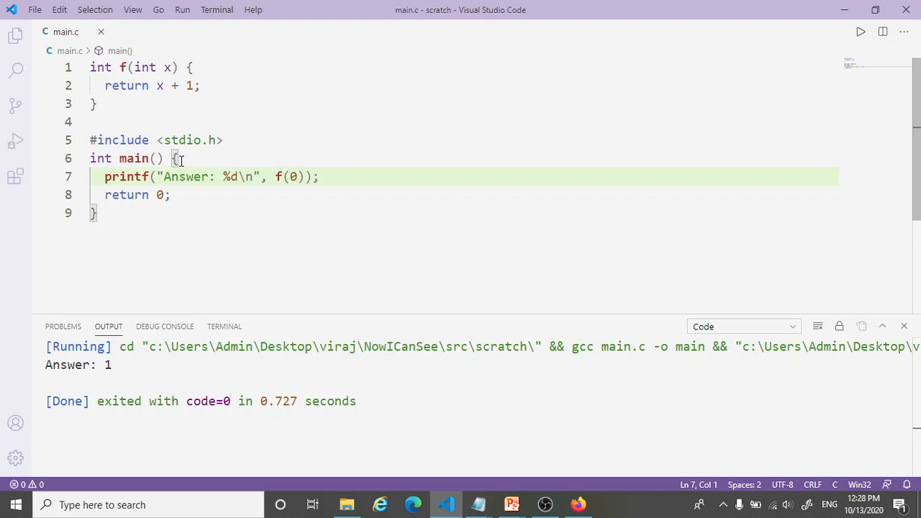
click(261, 177)
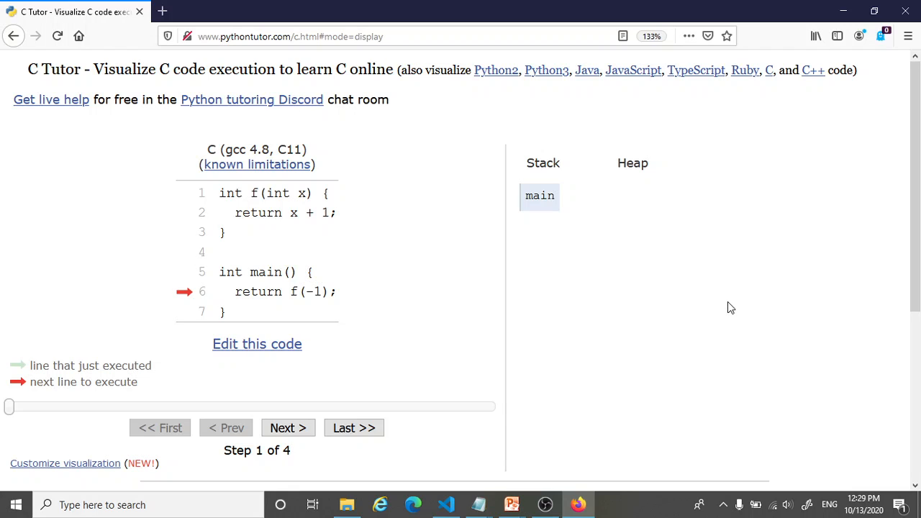
mouse_move(192, 308)
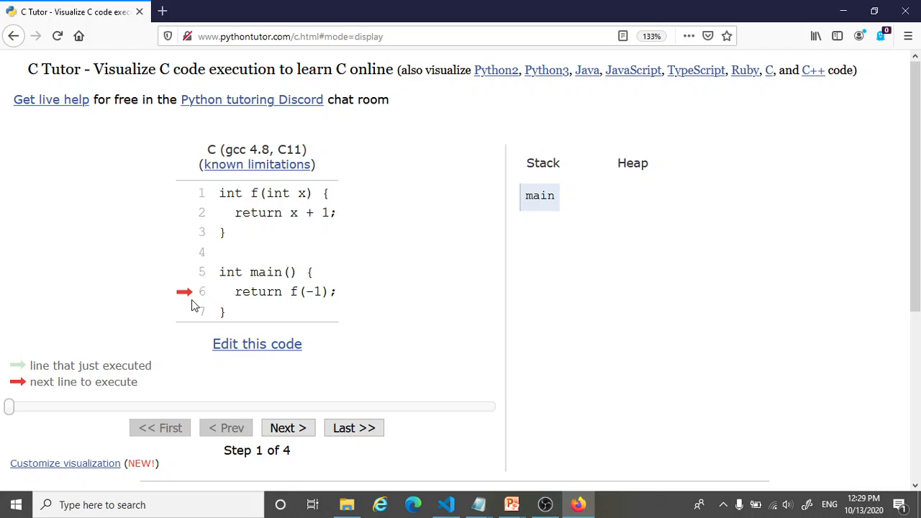
mouse_move(205, 306)
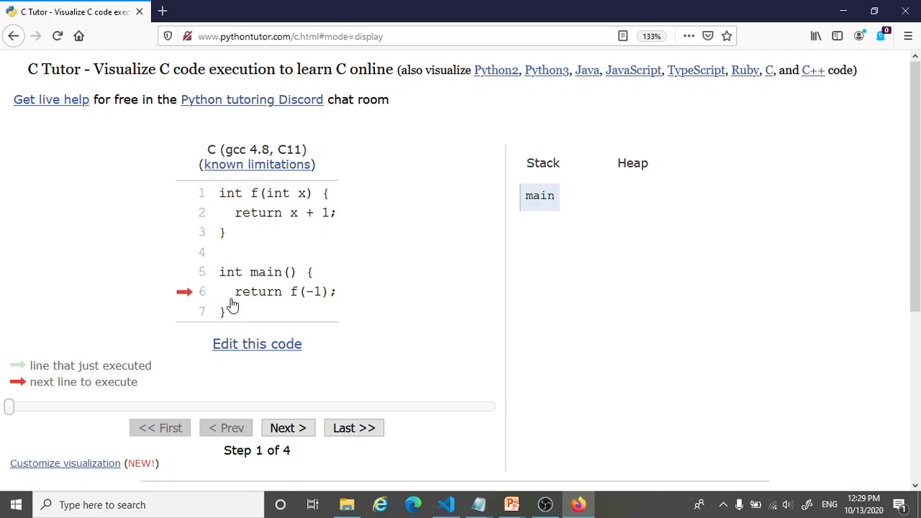
mouse_move(297, 309)
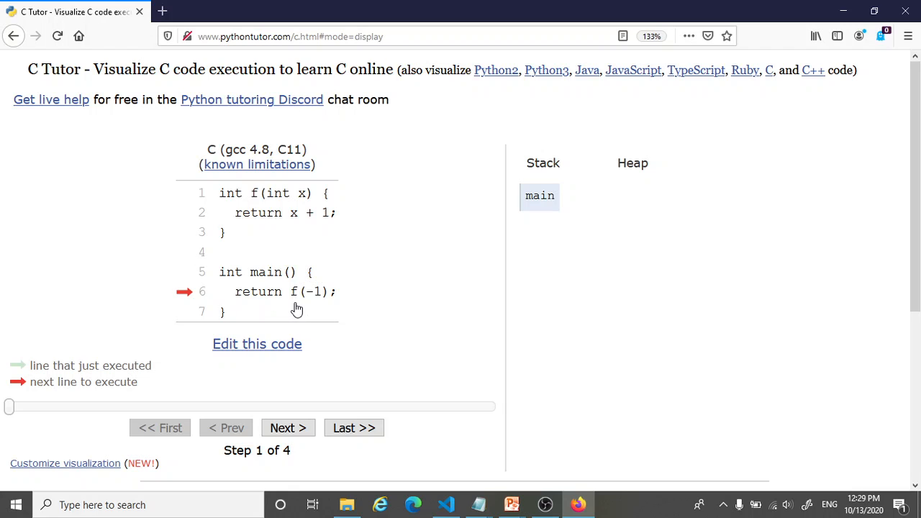
mouse_move(310, 303)
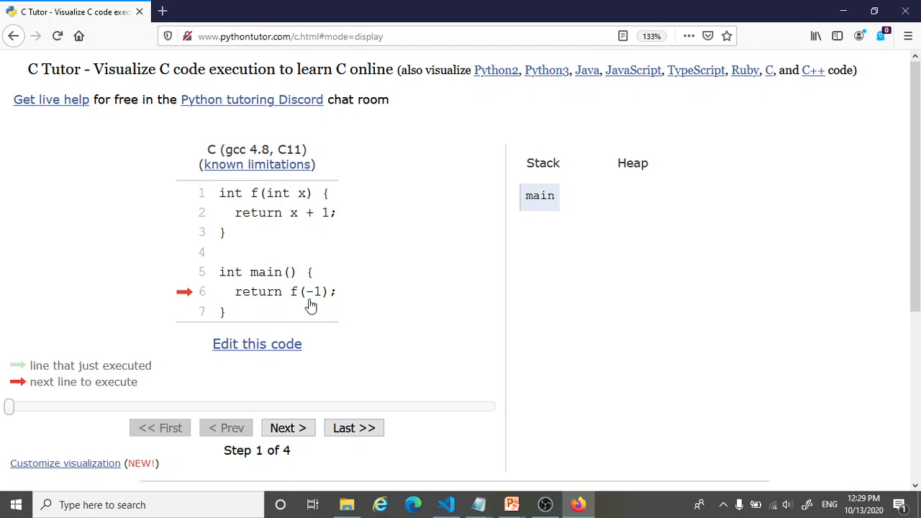
mouse_move(303, 306)
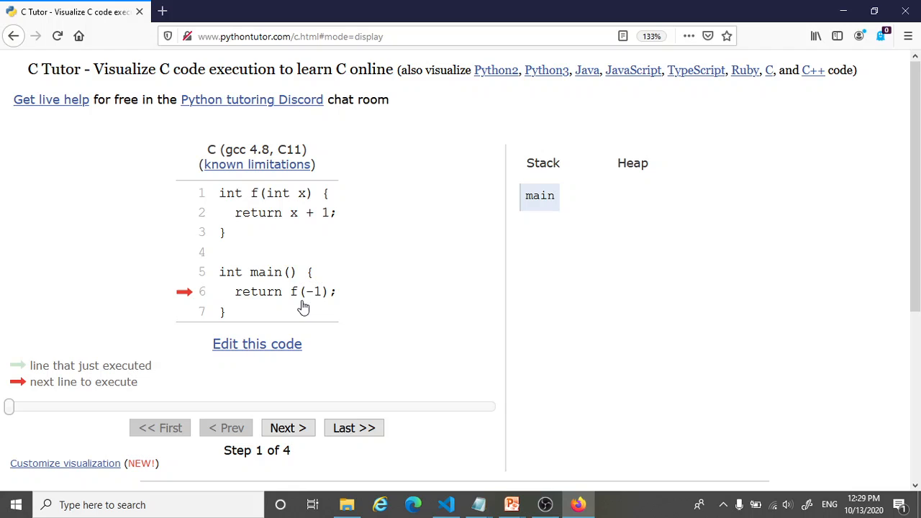
mouse_move(299, 311)
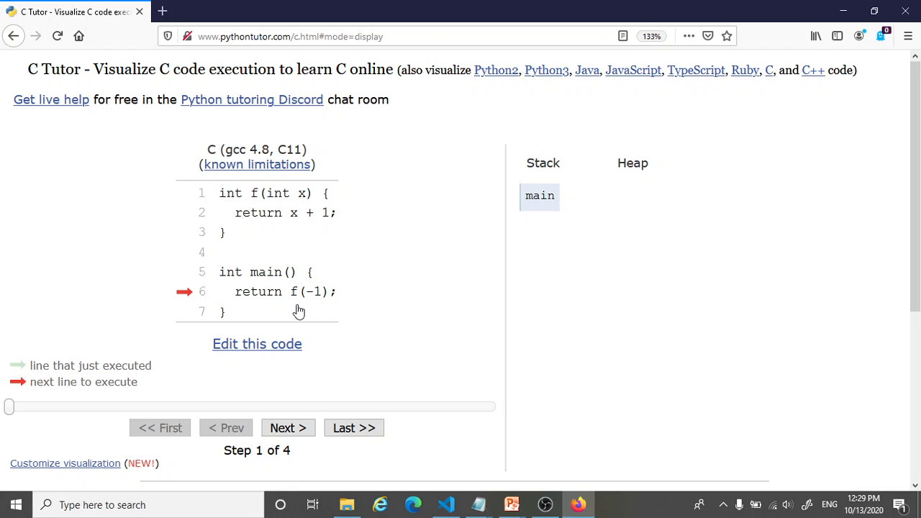
mouse_move(248, 234)
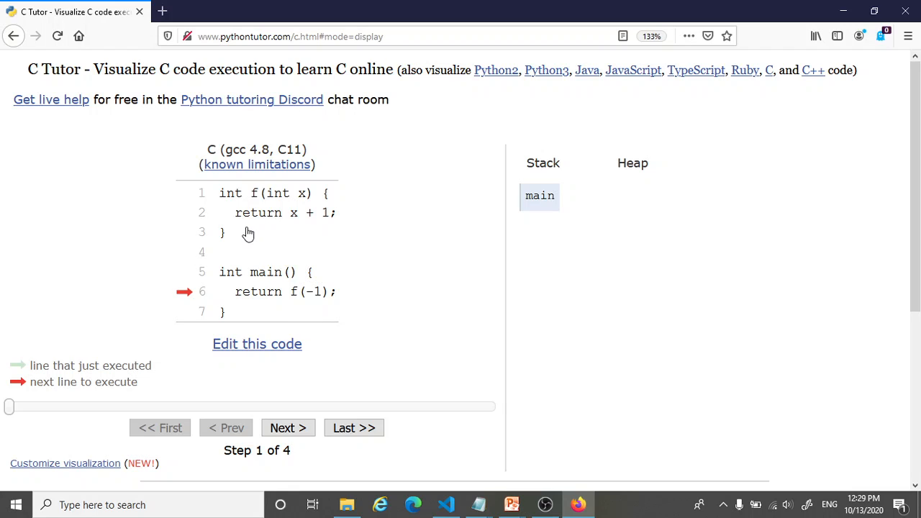
mouse_move(222, 216)
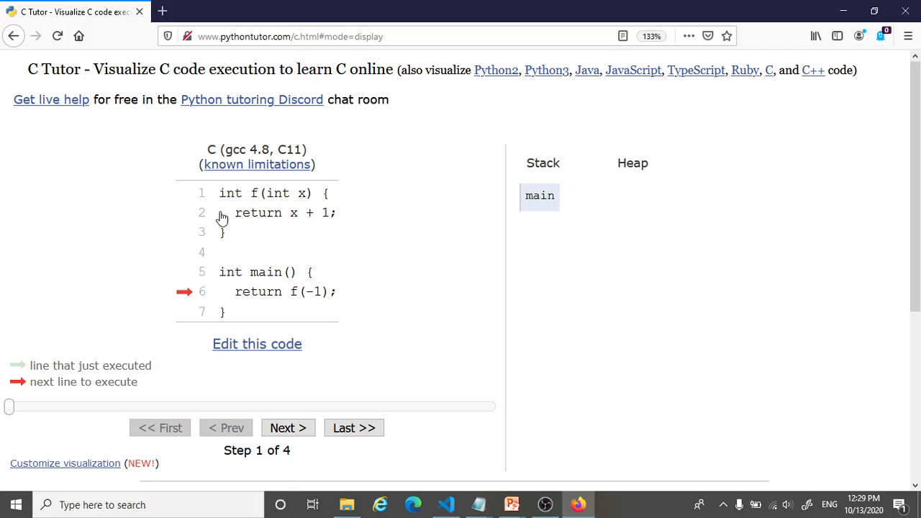
mouse_move(401, 241)
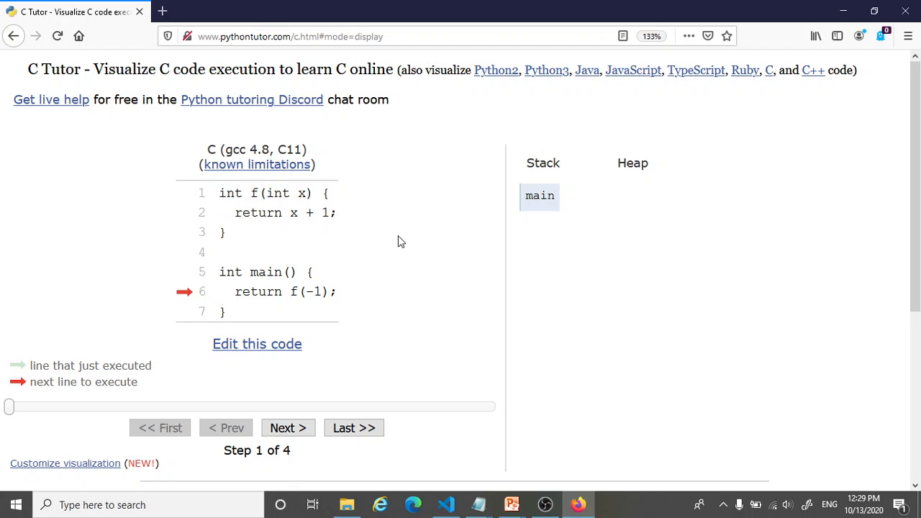
mouse_move(597, 257)
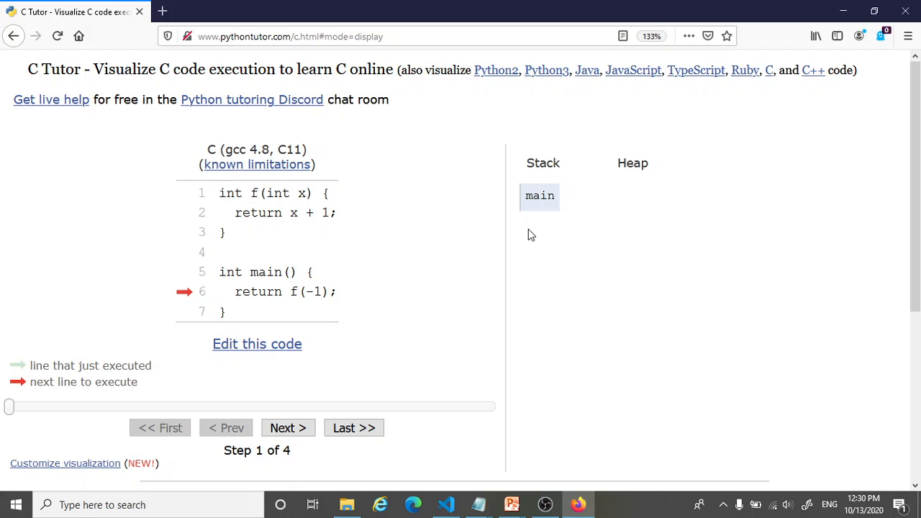
mouse_move(306, 417)
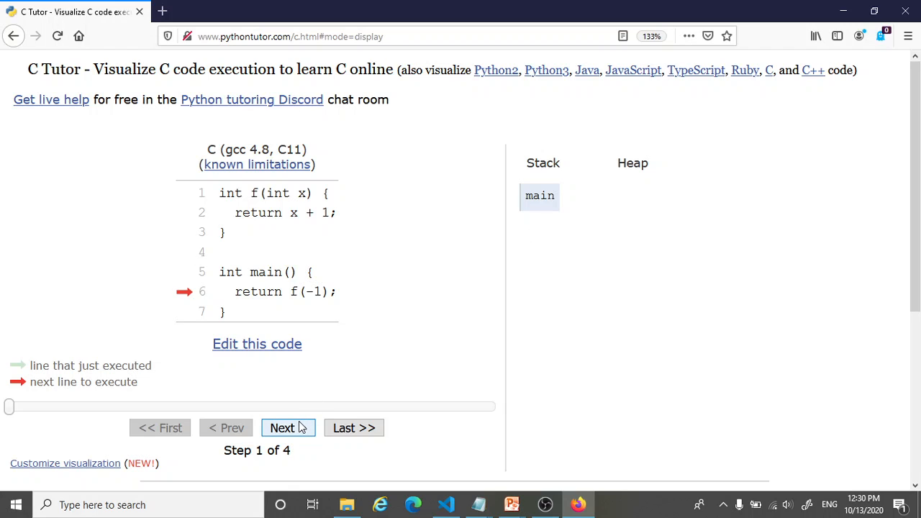
click(288, 427)
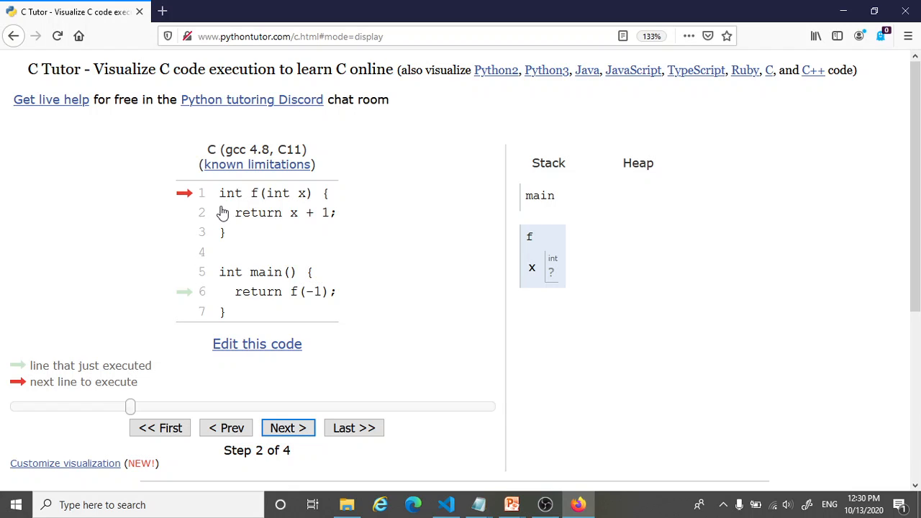
mouse_move(295, 222)
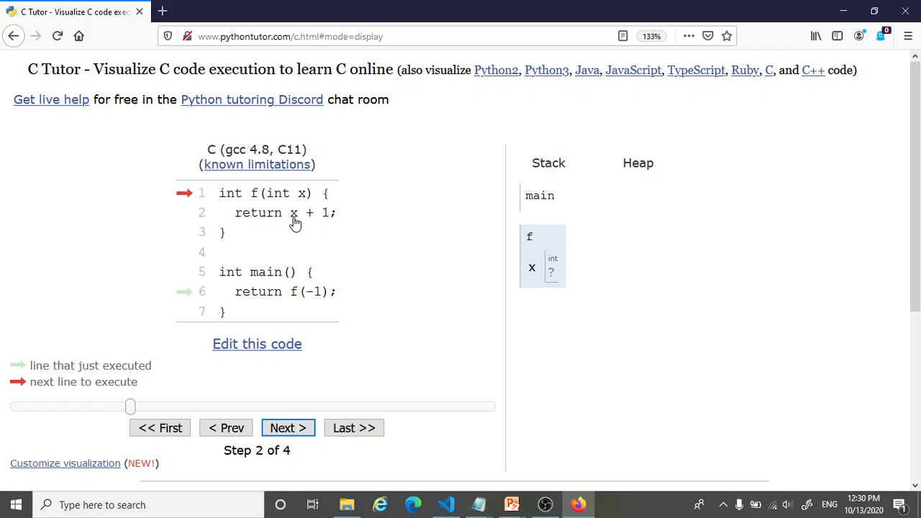
mouse_move(520, 216)
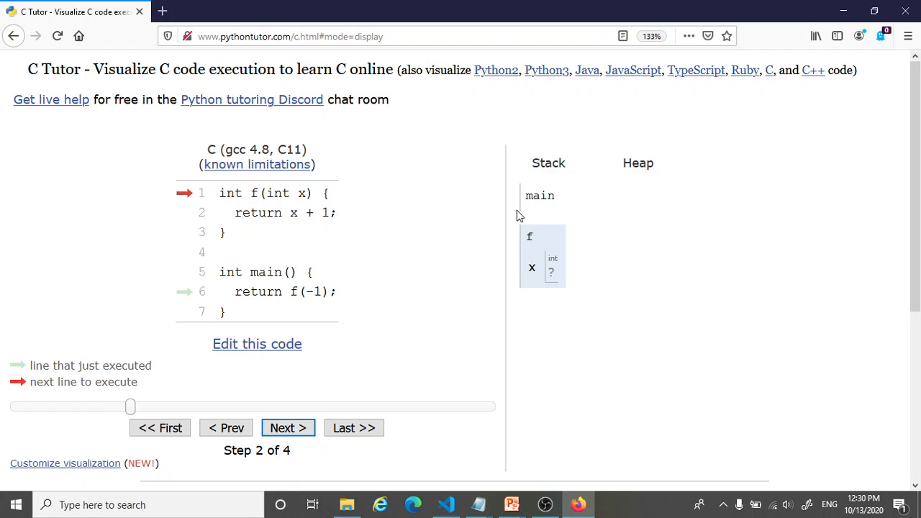
mouse_move(519, 221)
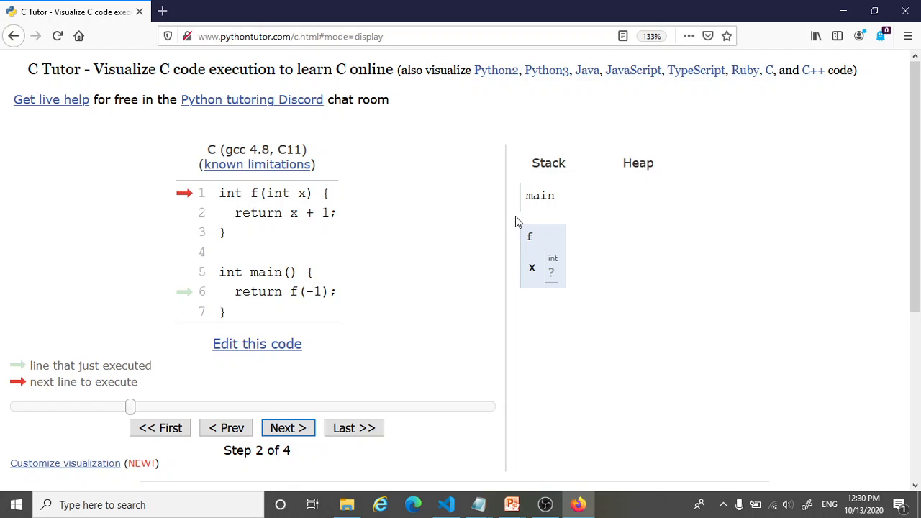
mouse_move(528, 243)
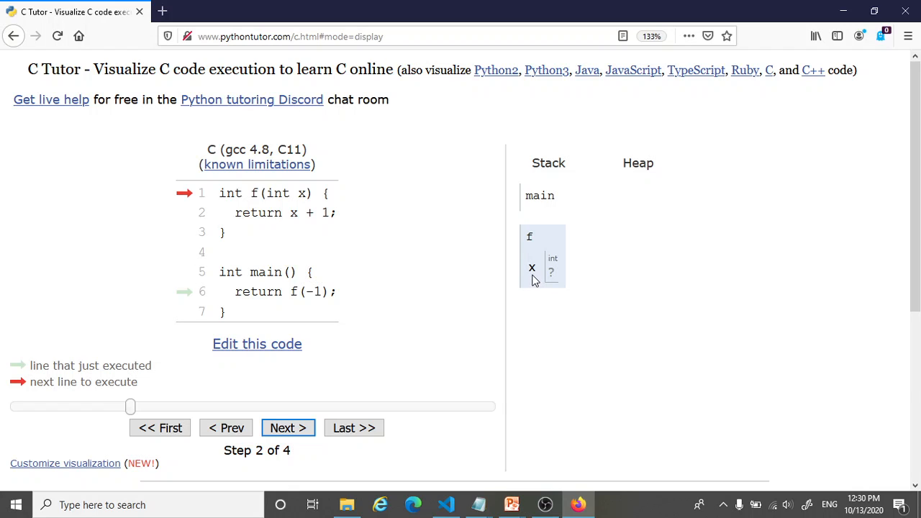
mouse_move(308, 207)
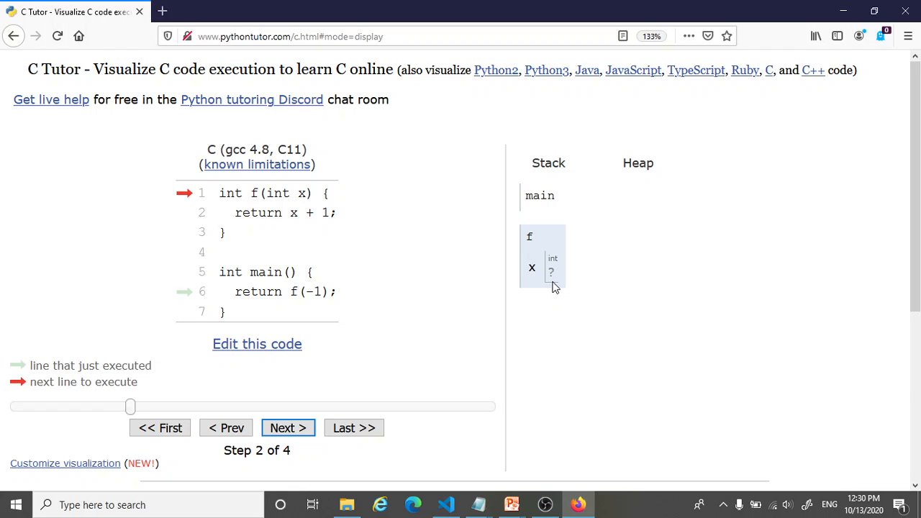
mouse_move(564, 269)
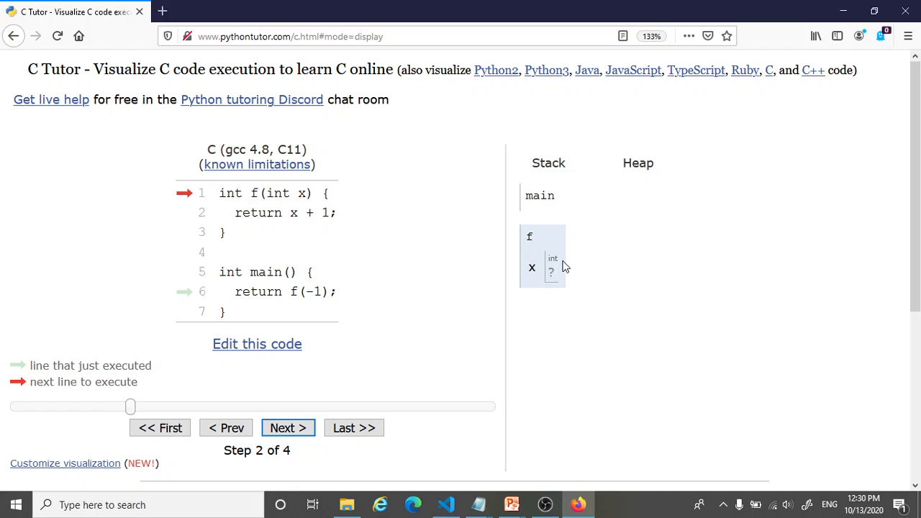
mouse_move(562, 276)
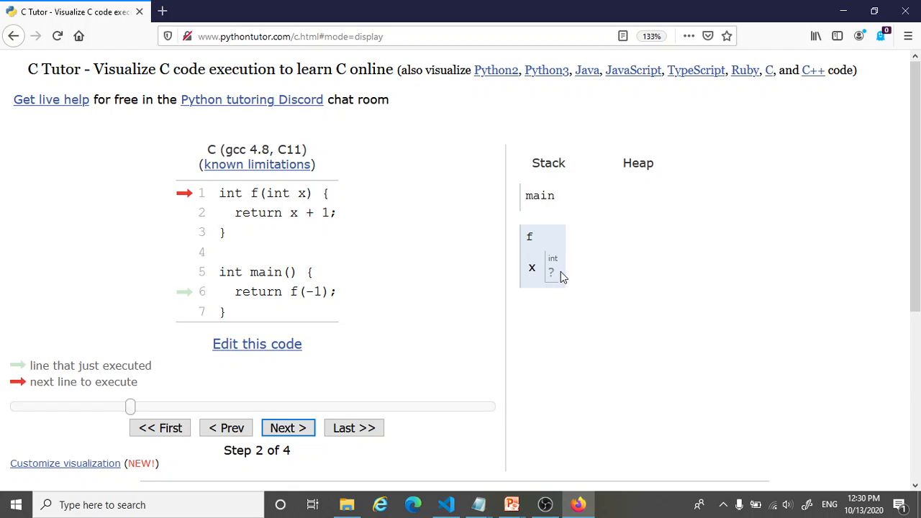
mouse_move(560, 280)
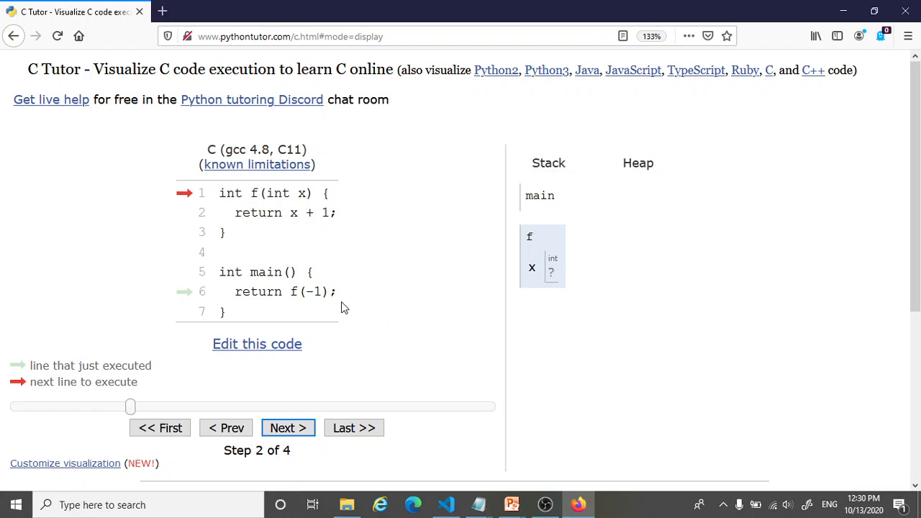
mouse_move(318, 307)
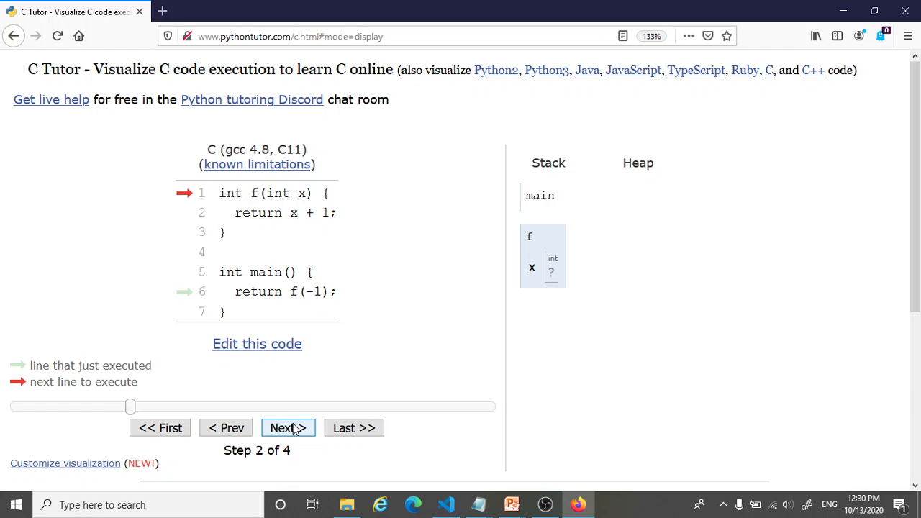
Step forward, back, then forward again to settle on step 3 of 4 with x = -1.
click(287, 427)
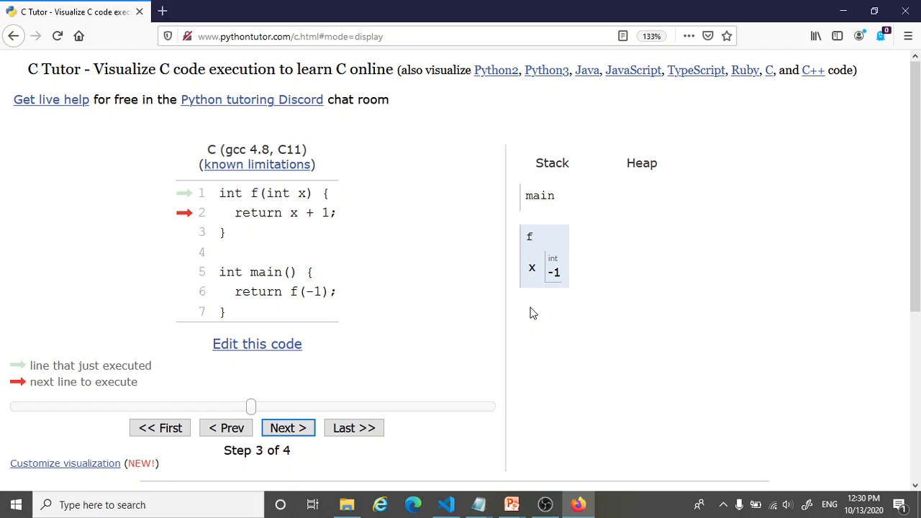
mouse_move(554, 295)
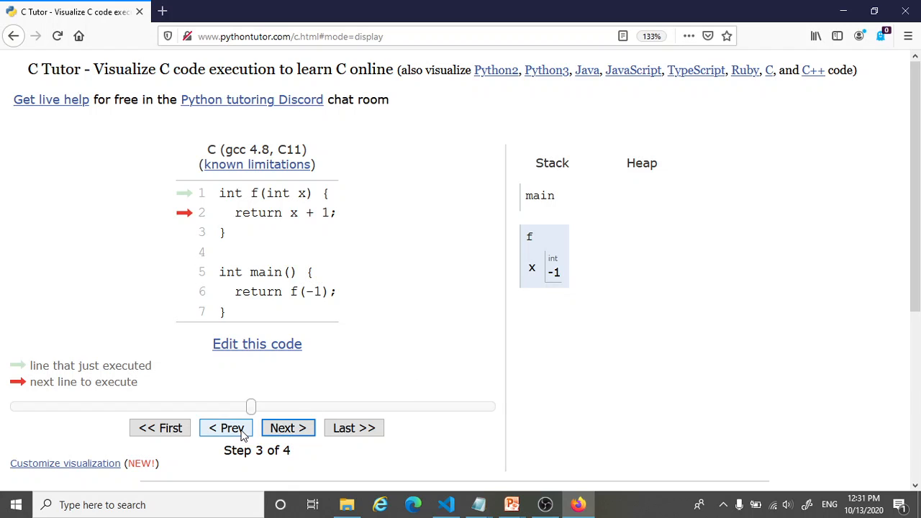
click(226, 427)
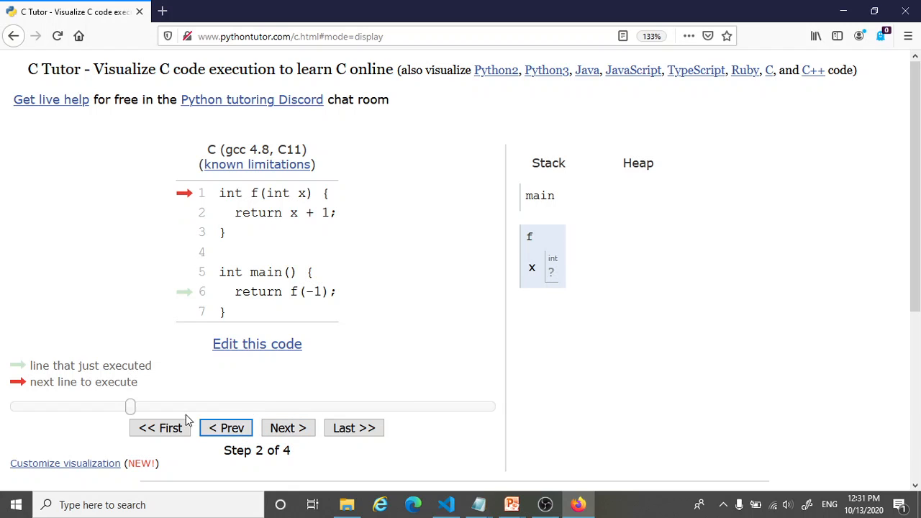
mouse_move(248, 414)
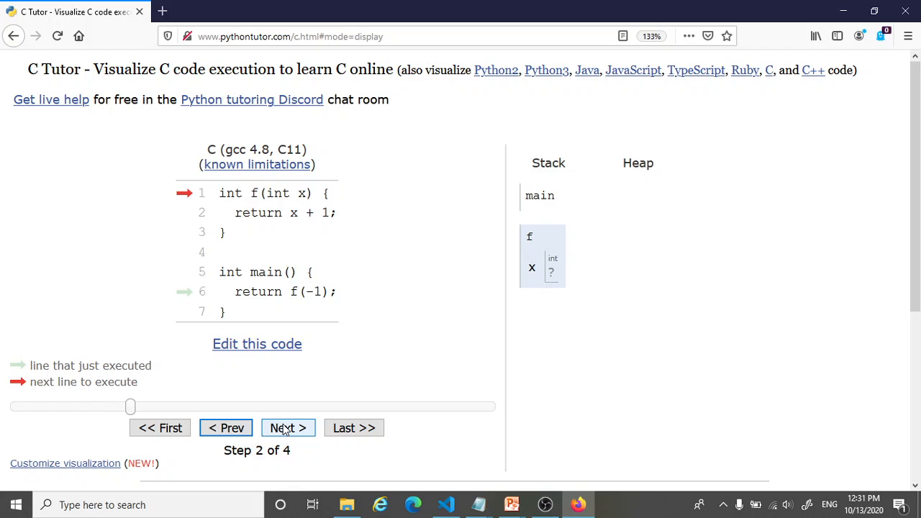
click(288, 427)
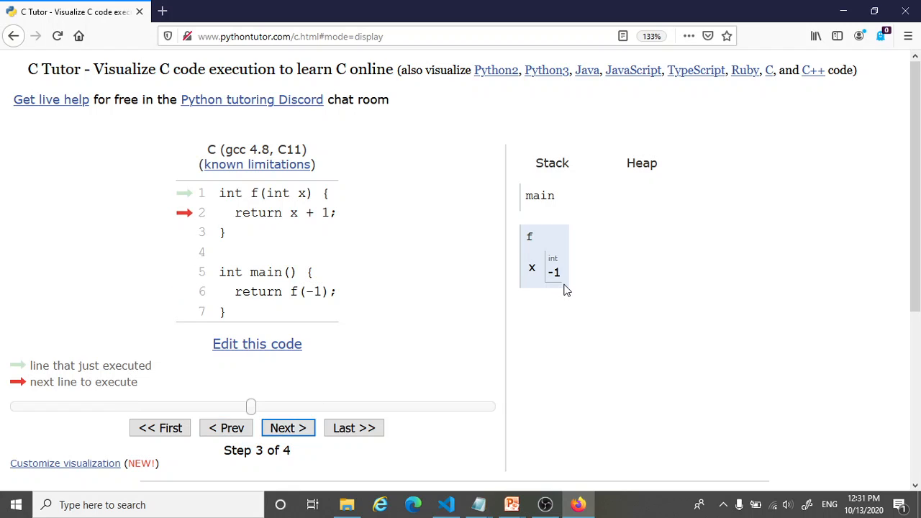
mouse_move(556, 289)
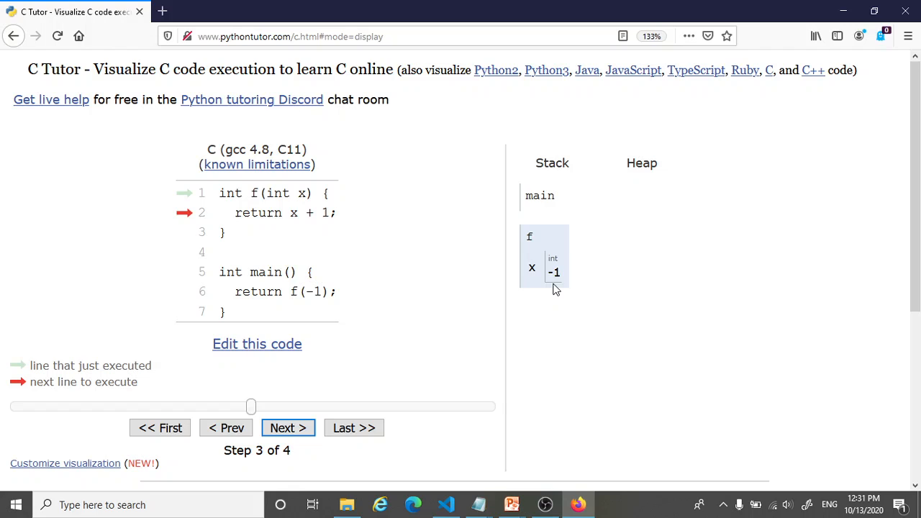
mouse_move(568, 288)
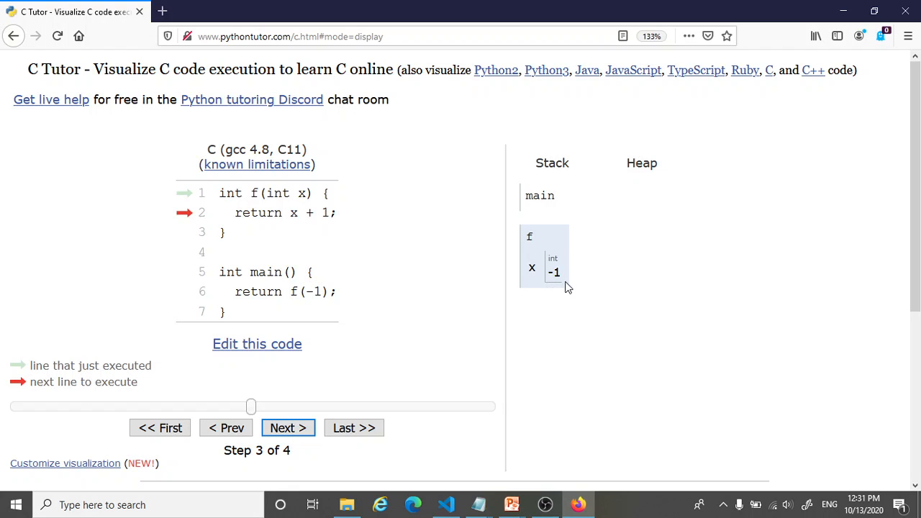
mouse_move(362, 240)
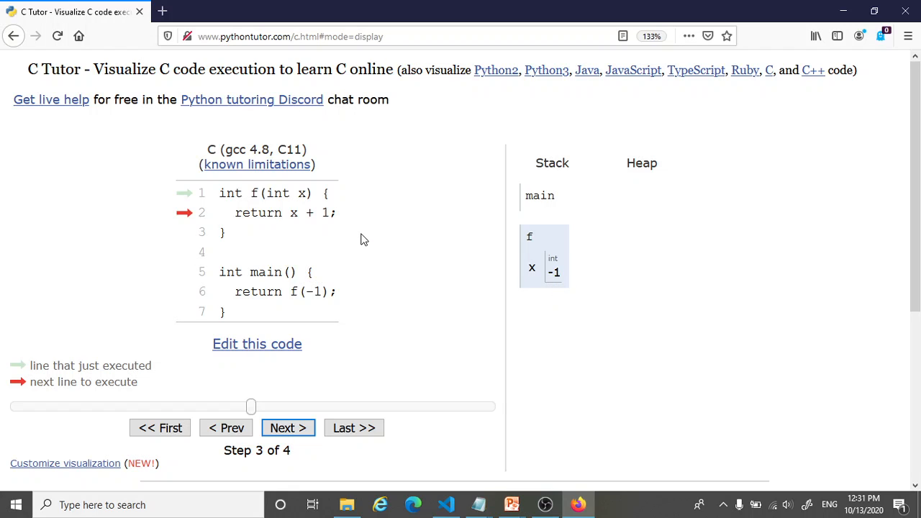
mouse_move(353, 235)
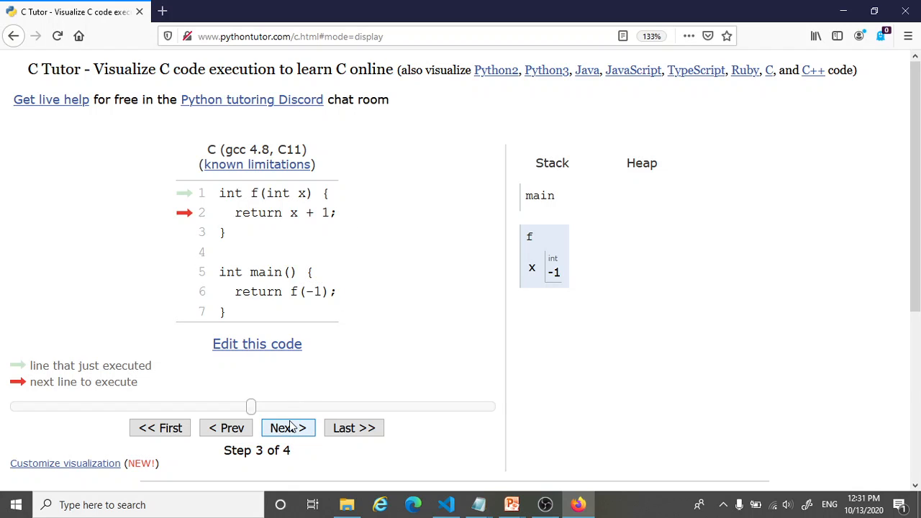
Advance past f's return until C Tutor reads 'Done running (4 steps)'.
click(287, 428)
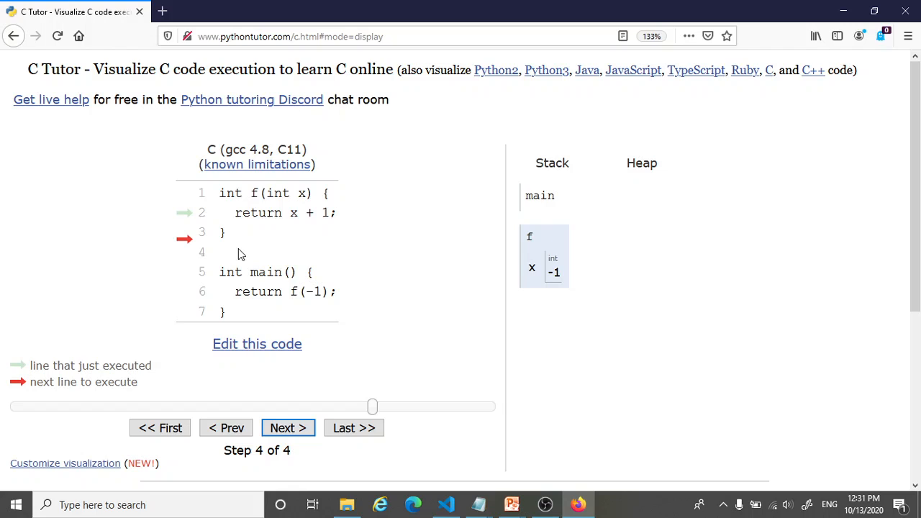
mouse_move(258, 220)
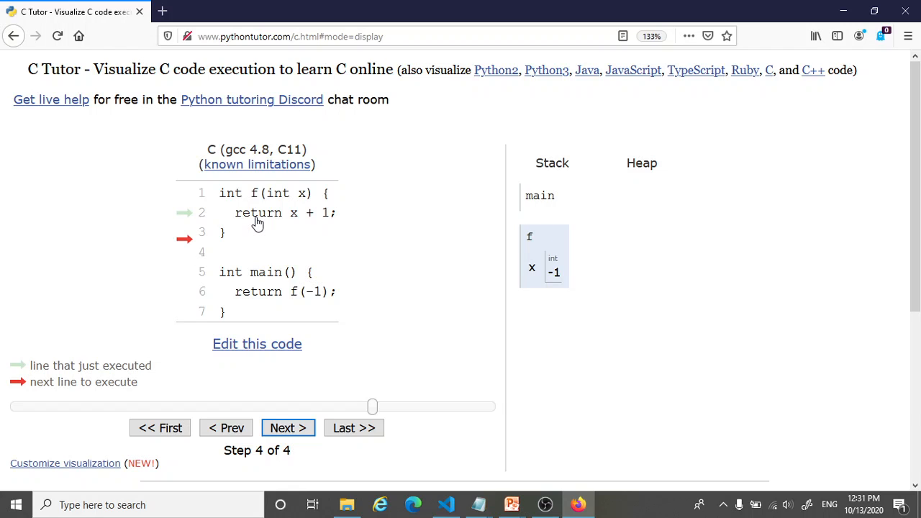
mouse_move(272, 226)
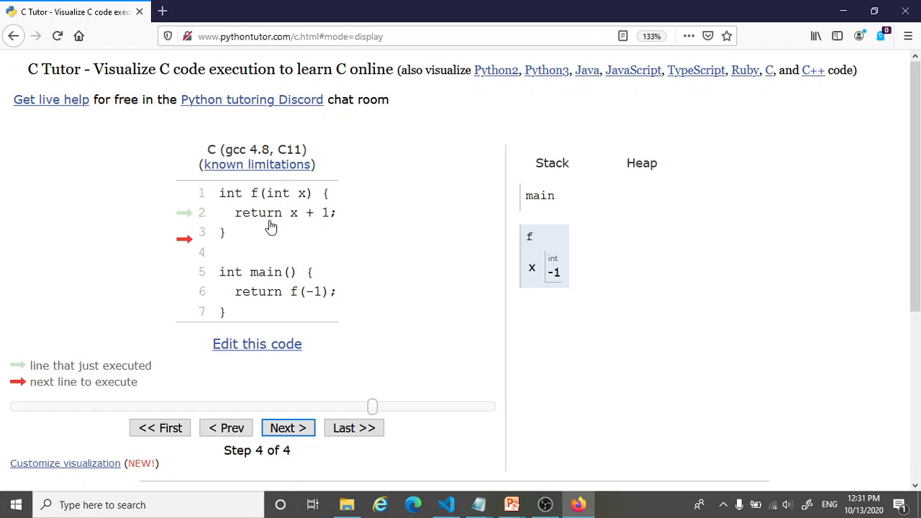
mouse_move(240, 238)
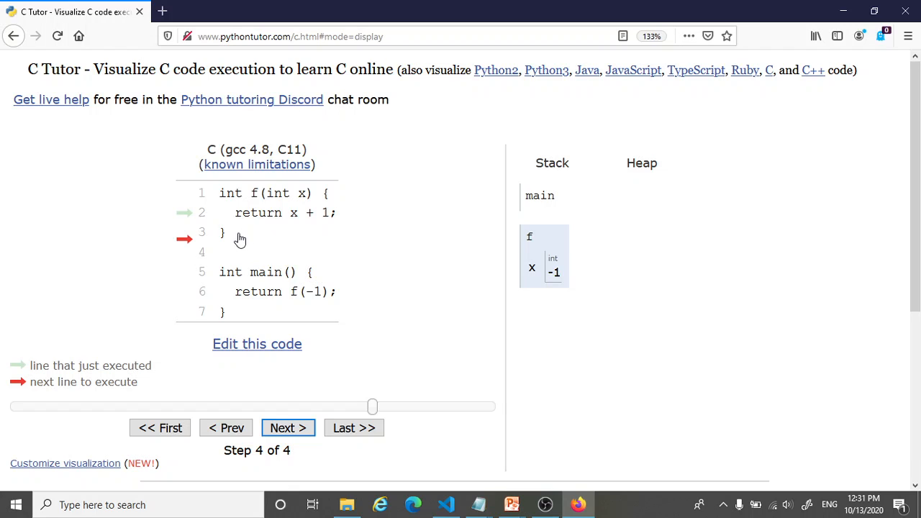
mouse_move(259, 249)
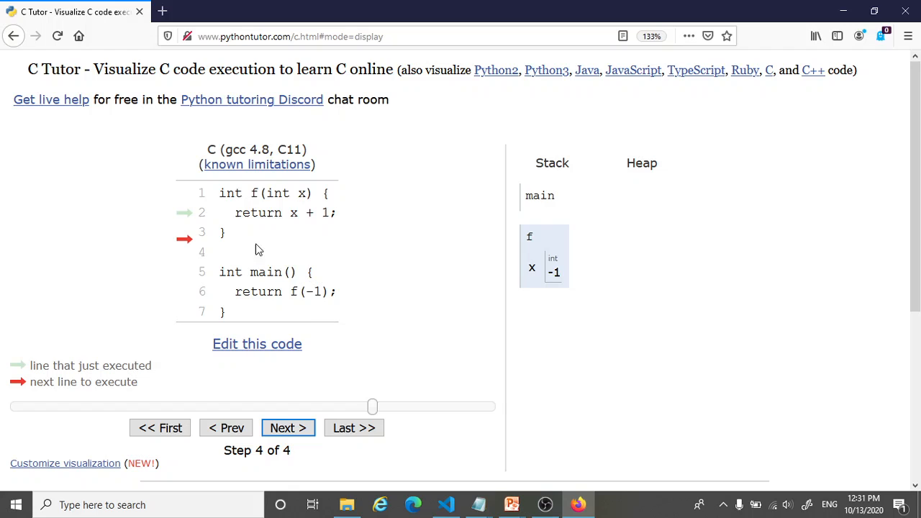
mouse_move(308, 304)
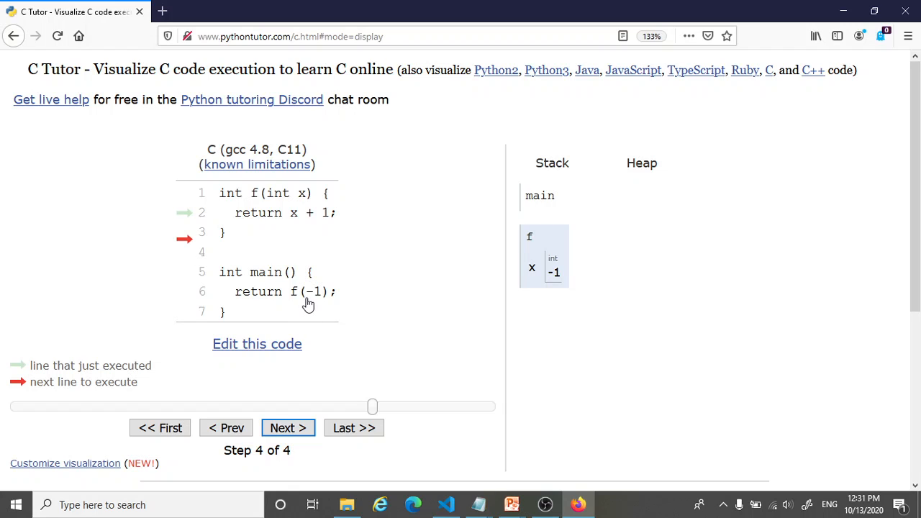
mouse_move(316, 331)
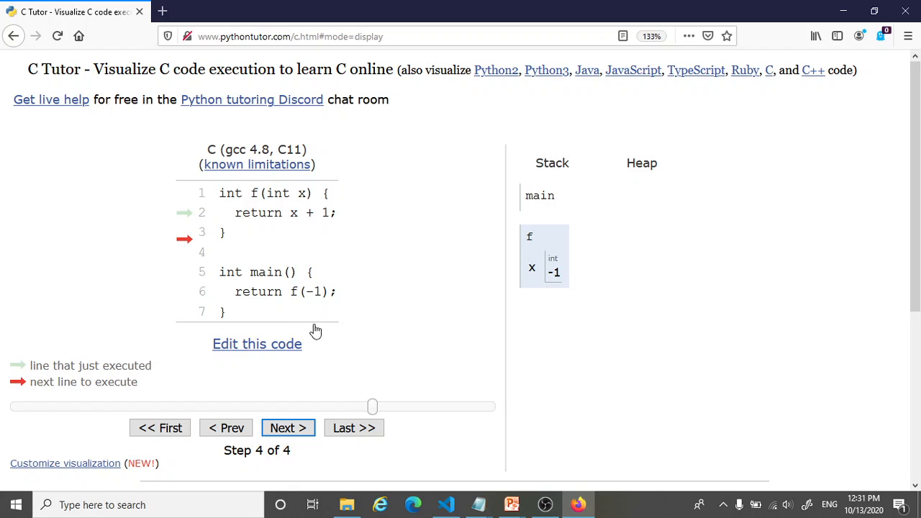
click(288, 428)
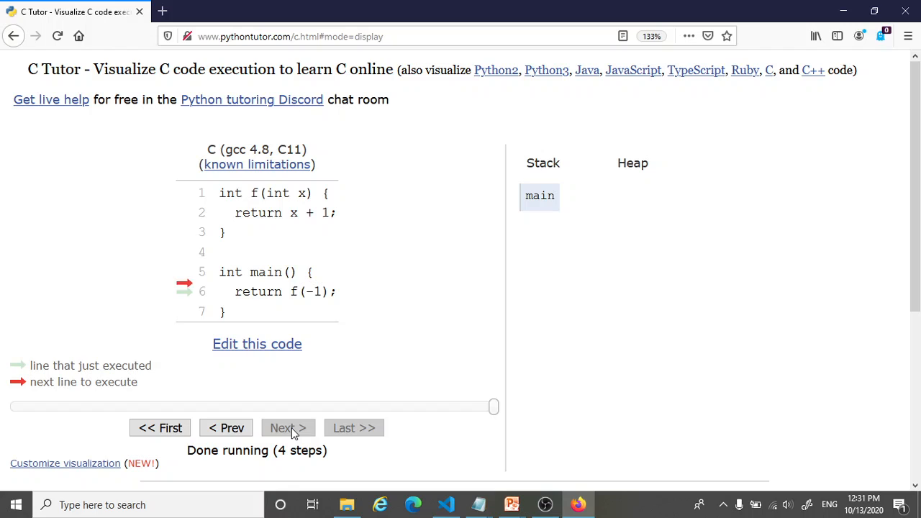
Advance C Tutor once more, then Alt+Tab to another open window.
click(288, 427)
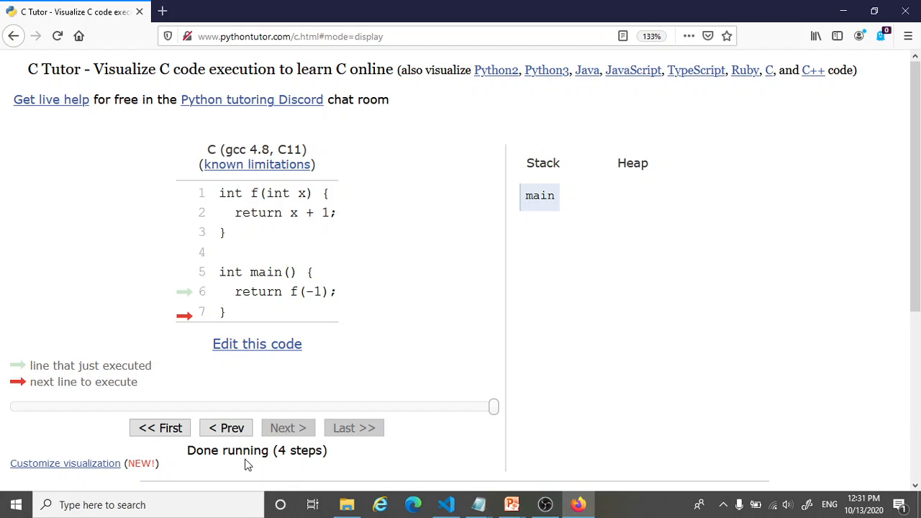
mouse_move(295, 466)
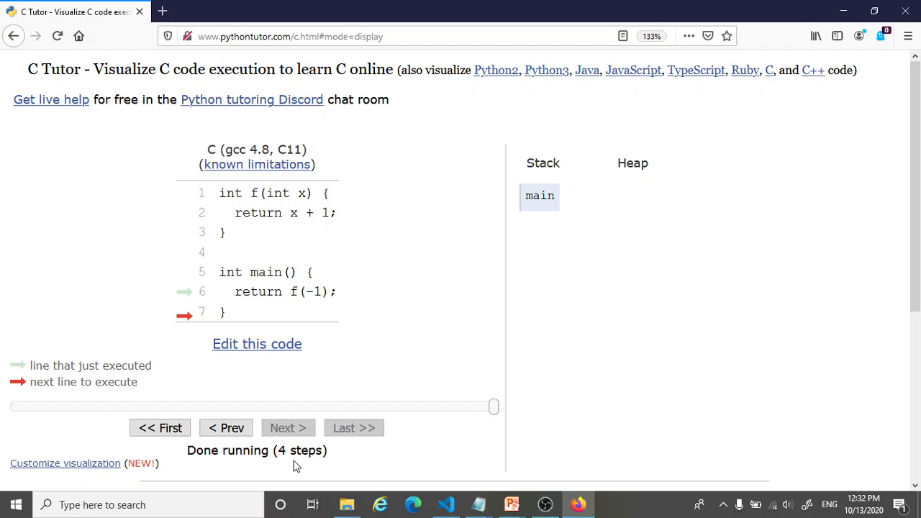
key(alt+tab)
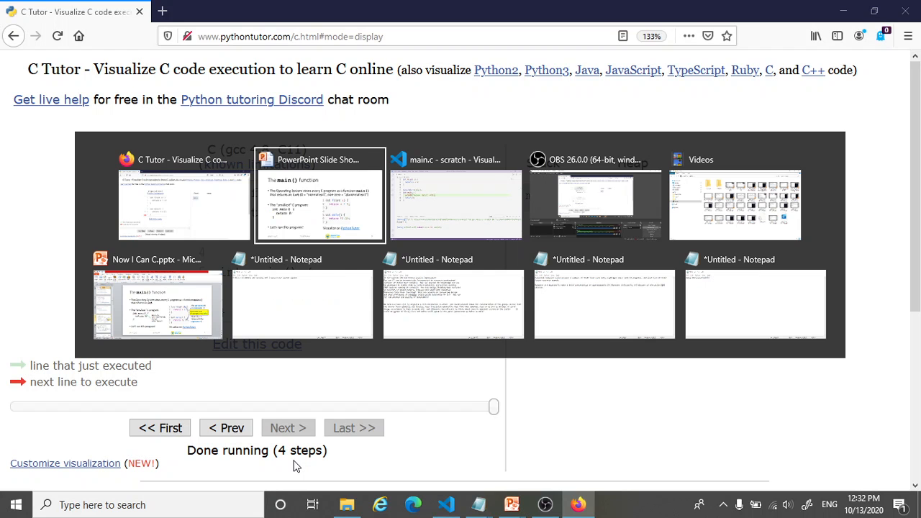